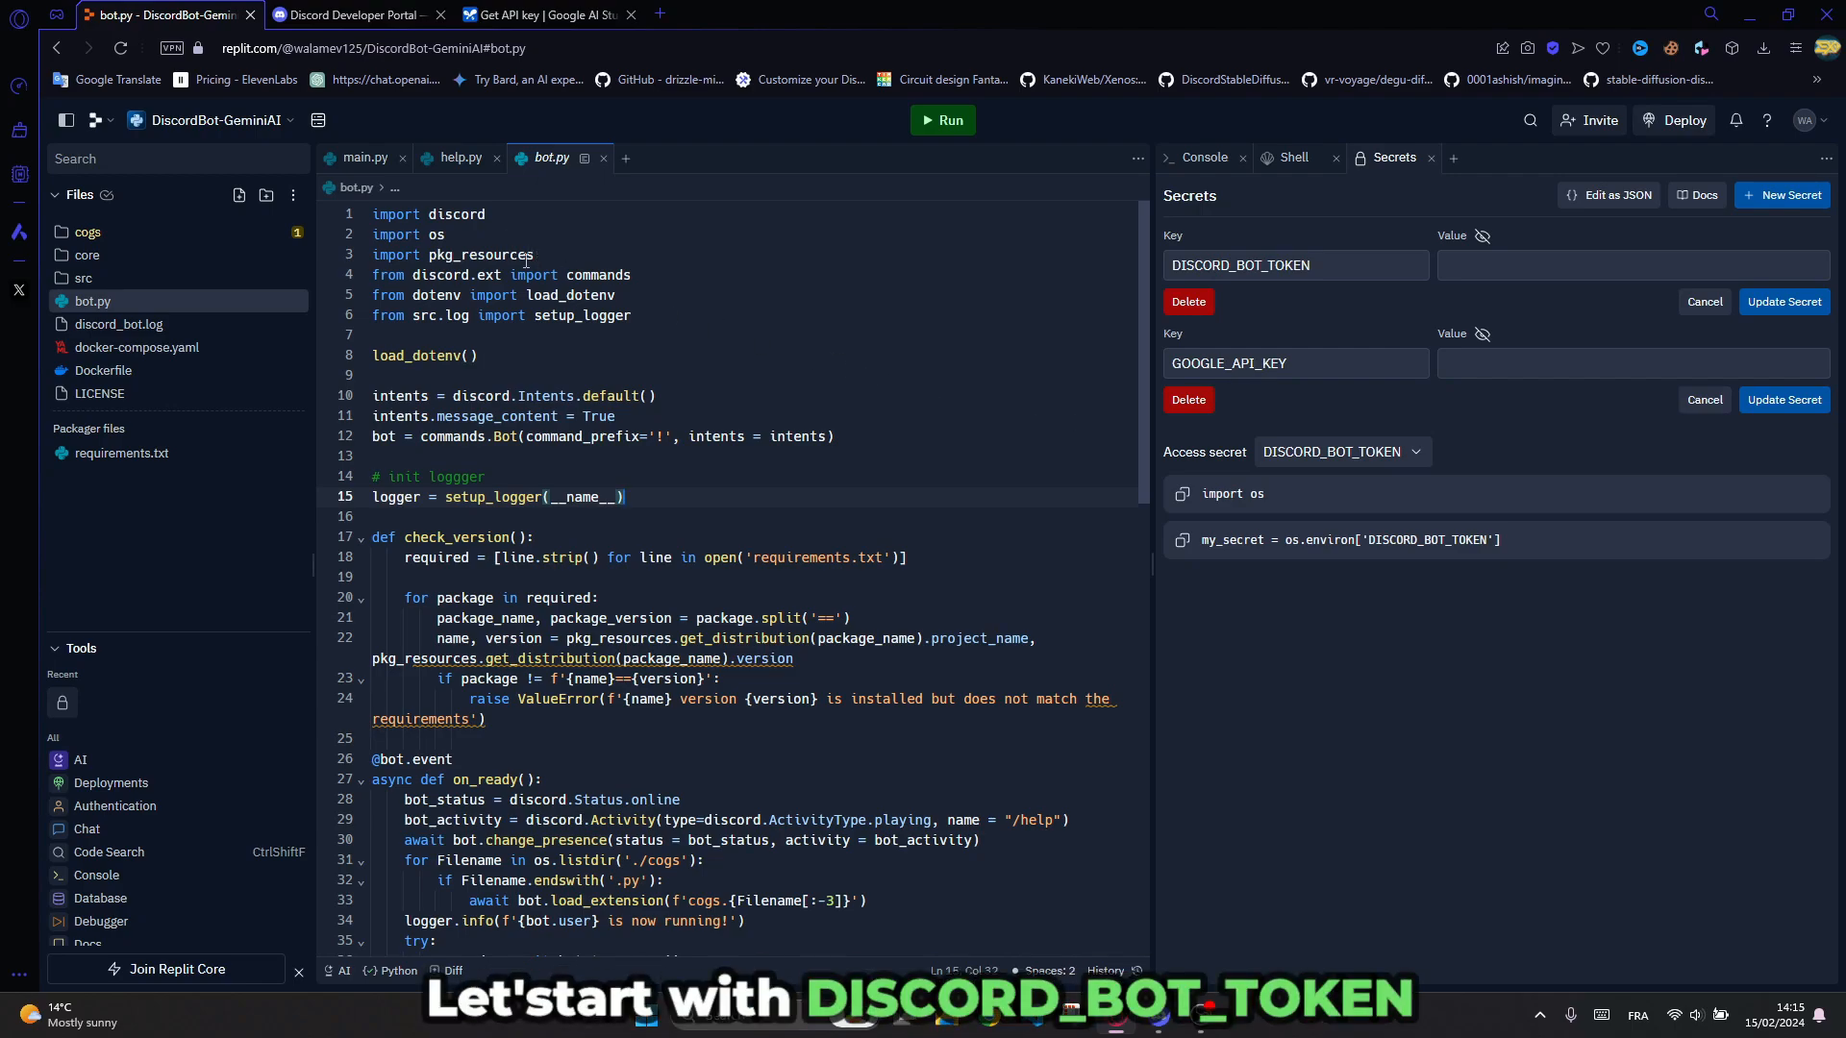
Create a new Discord application named 'Gemini bot'.
click(354, 13)
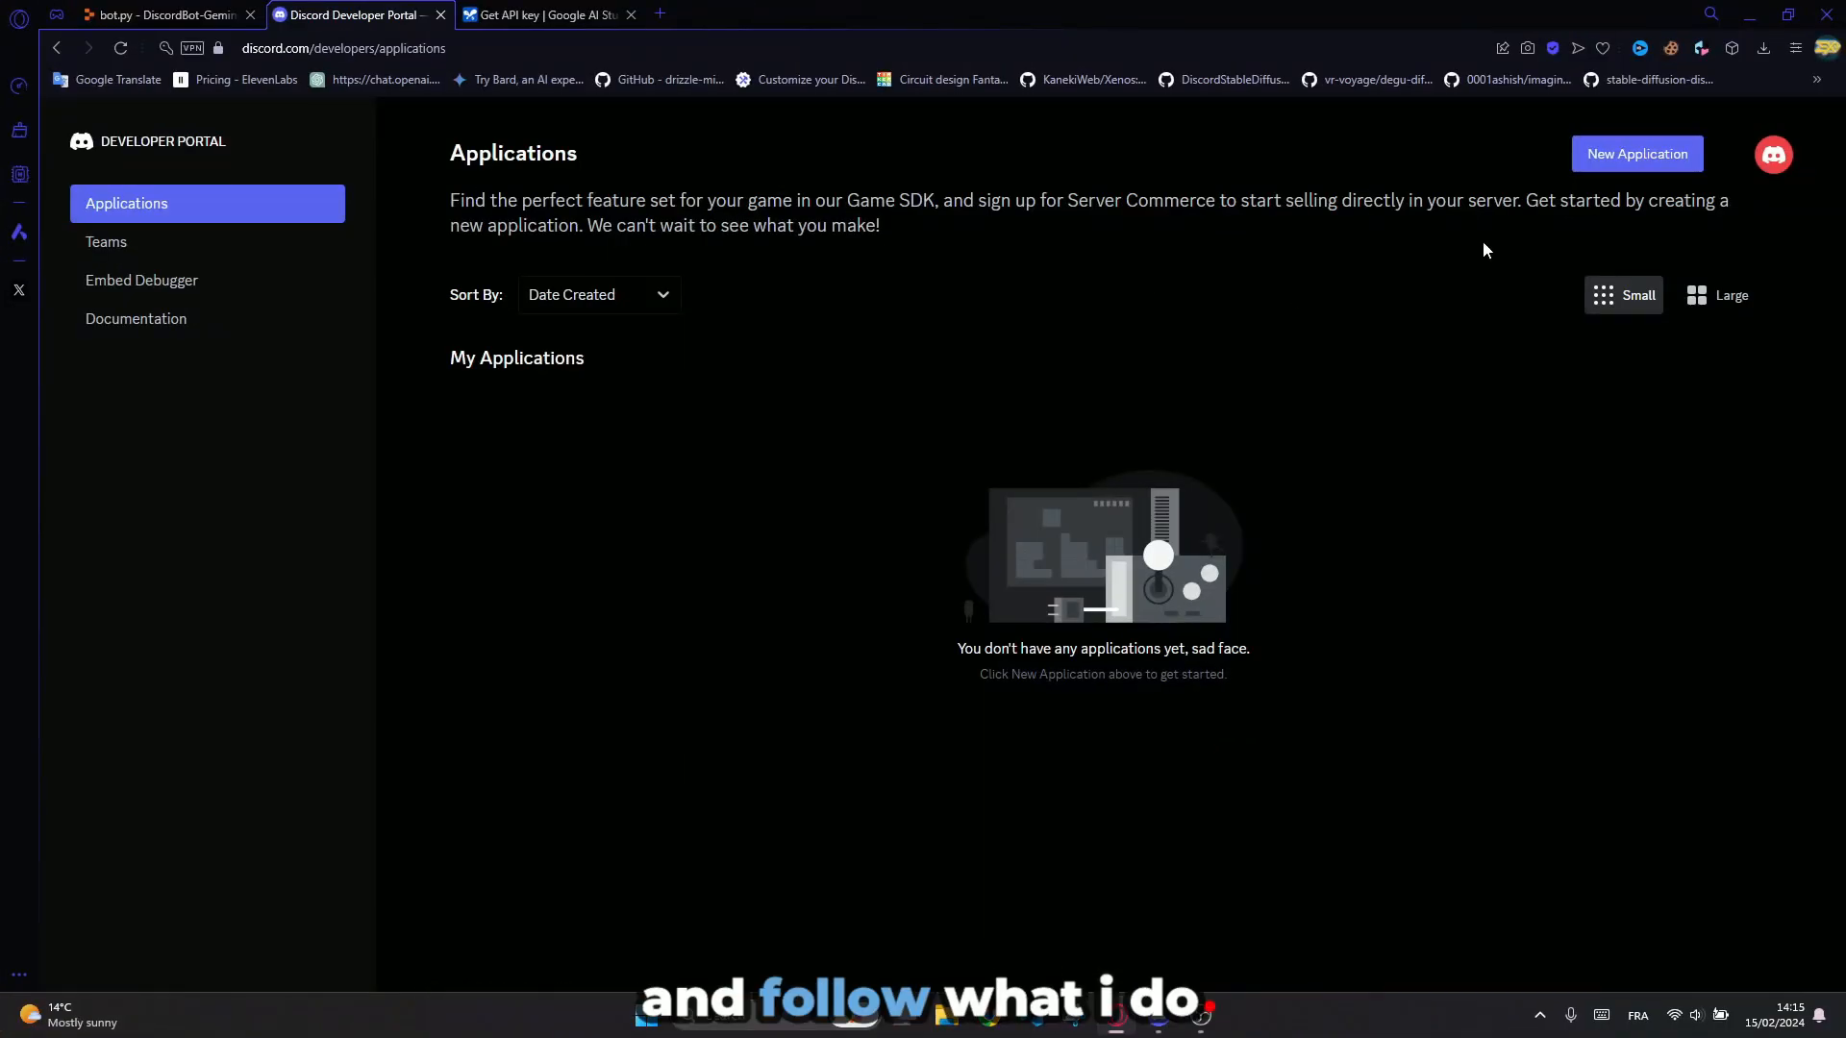
text(G)
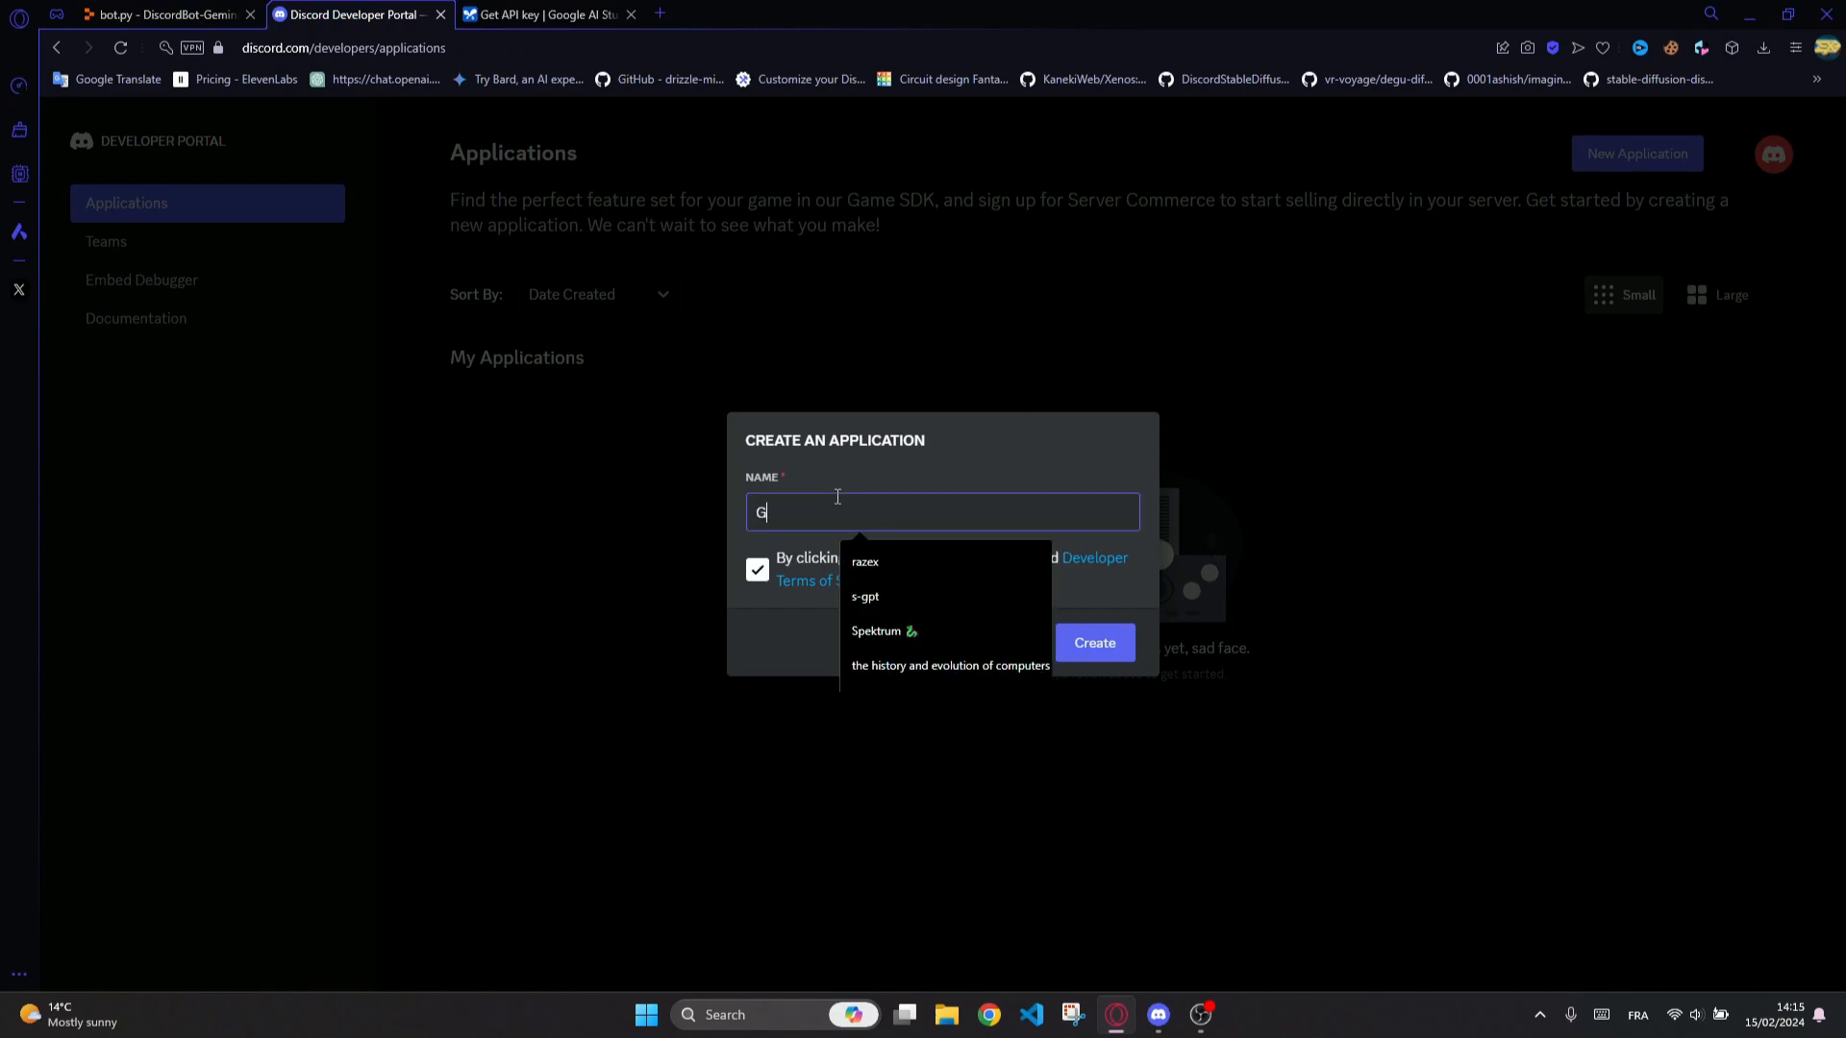
text(emini bot)
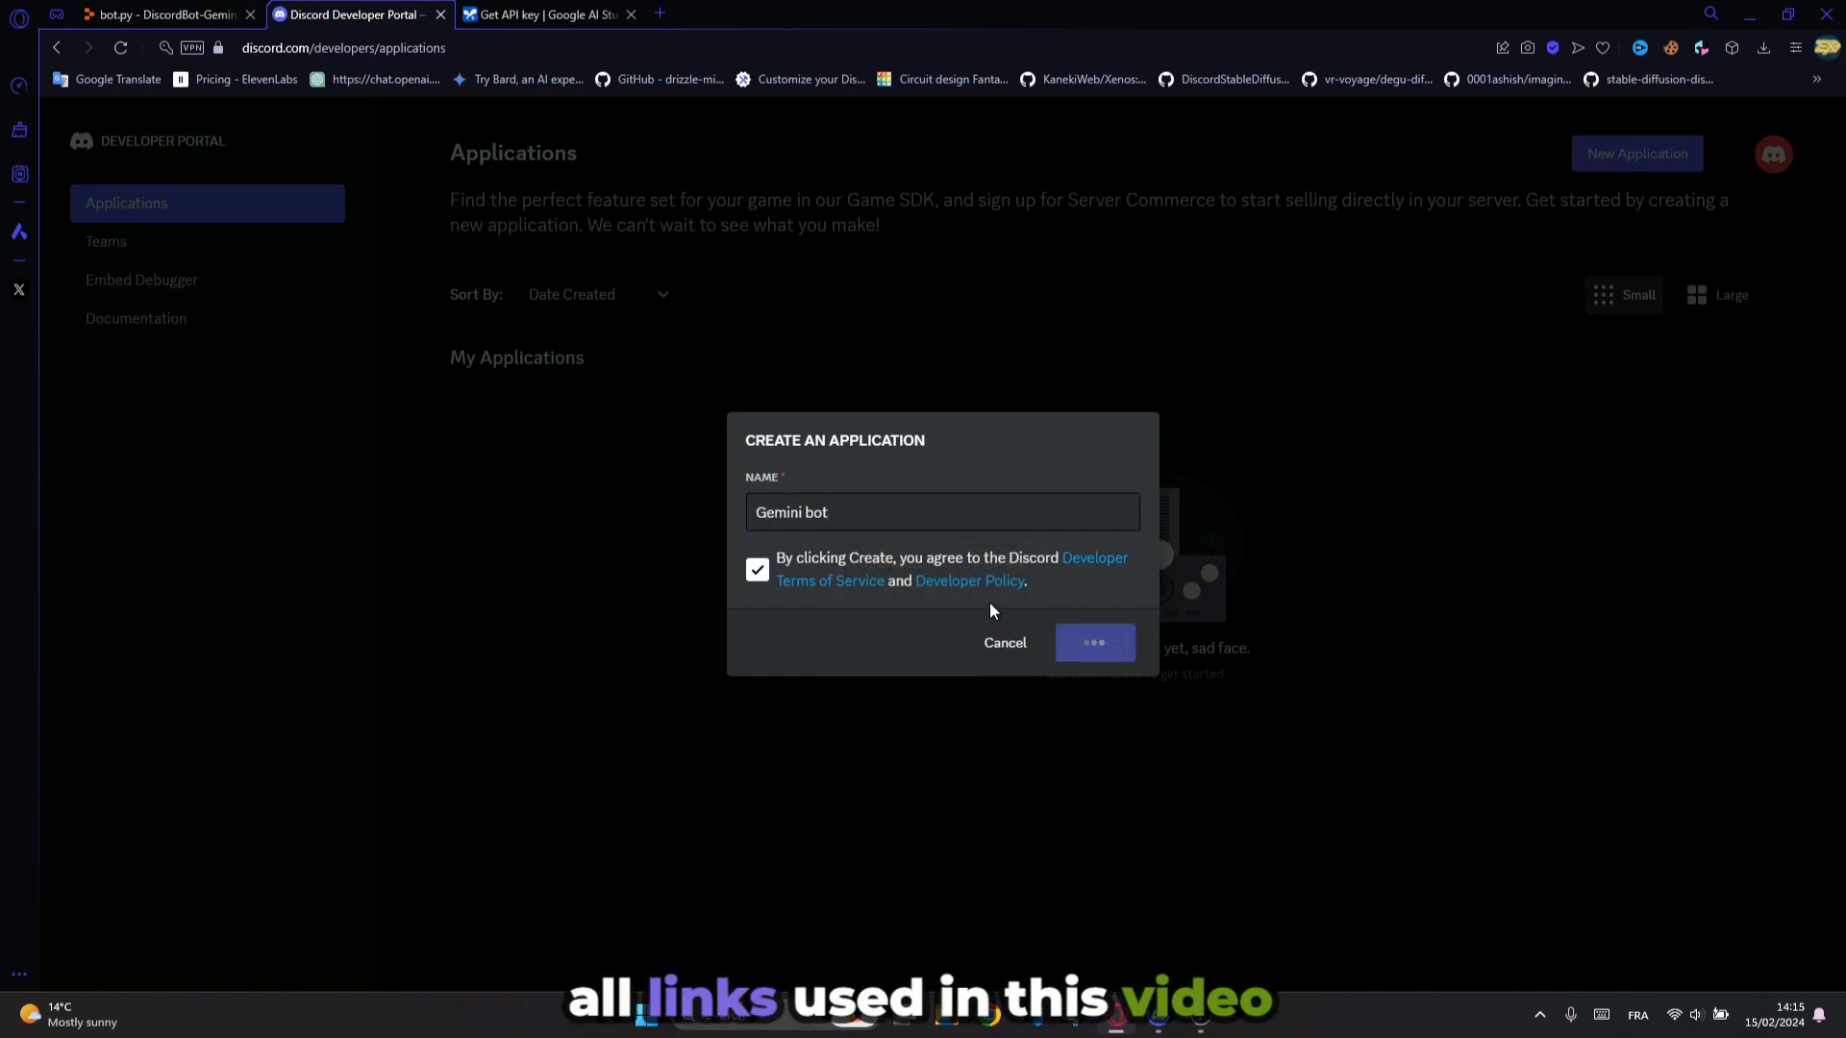
click(1092, 648)
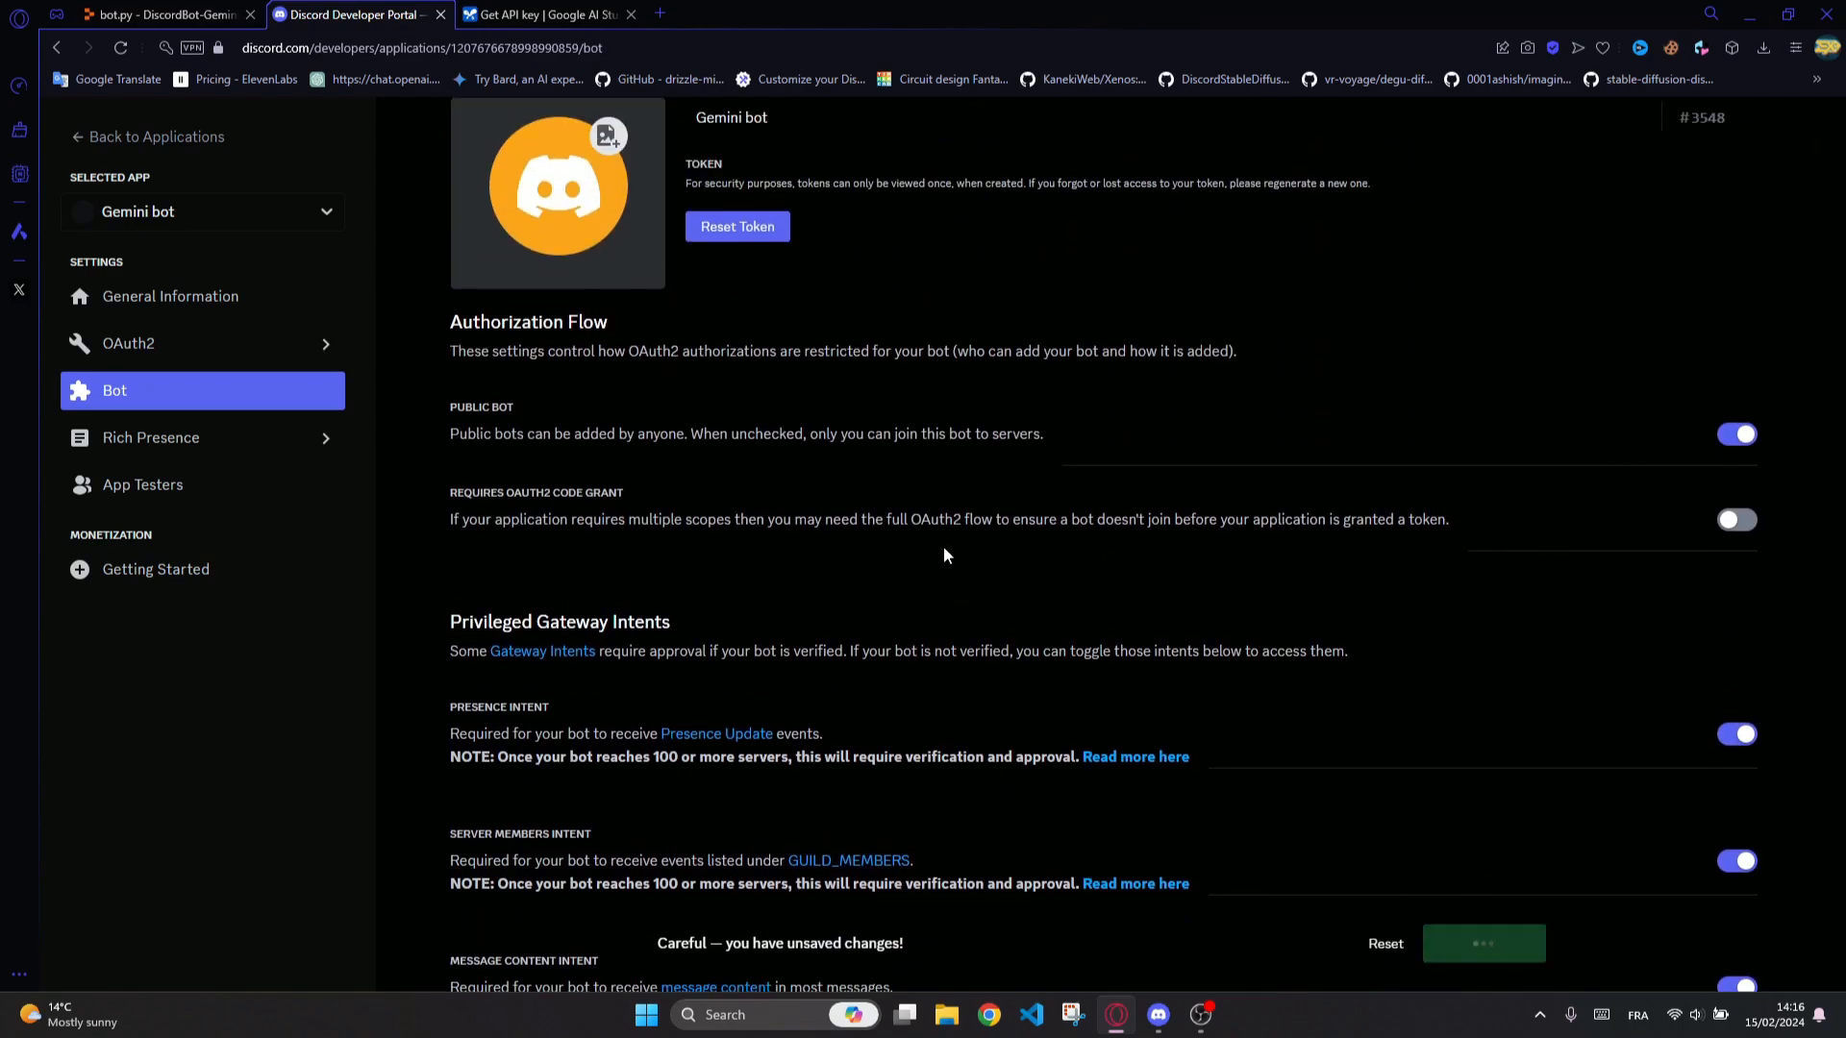
Reset and copy the bot token, then save it as Replit's DISCORD_BOT_TOKEN secret.
click(737, 227)
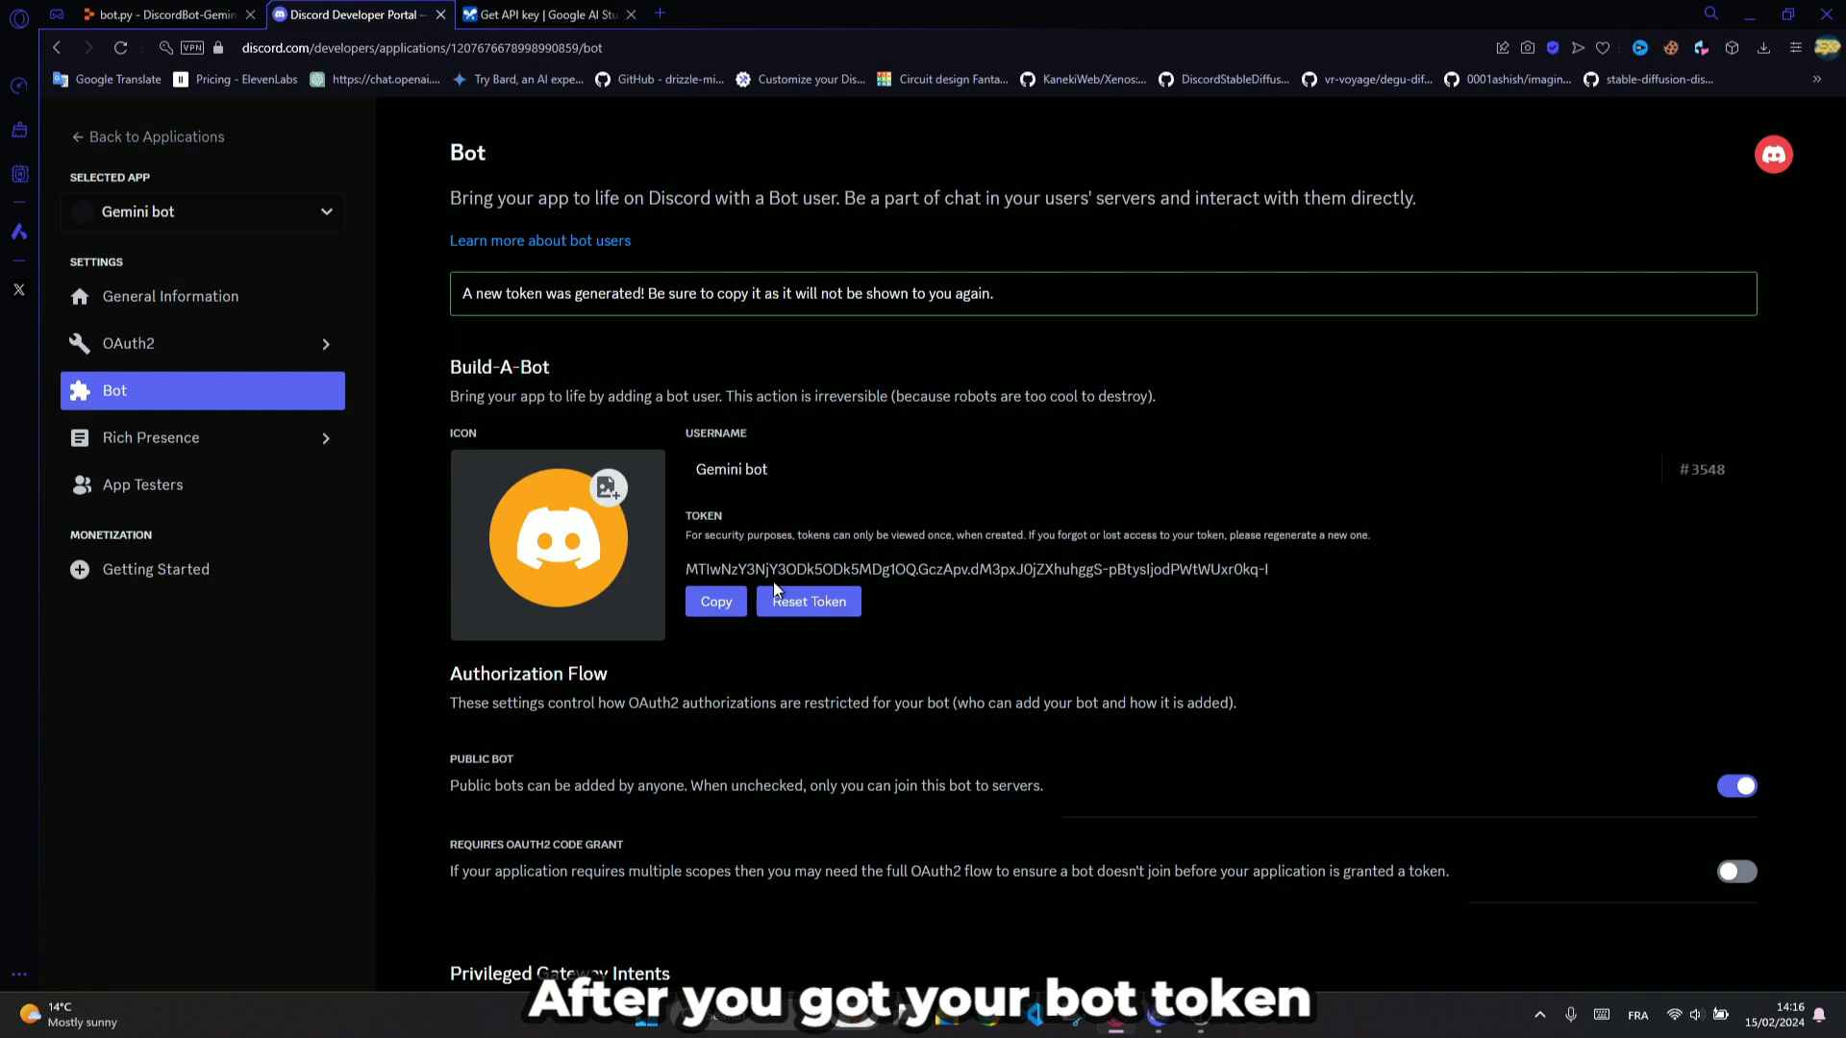
click(166, 14)
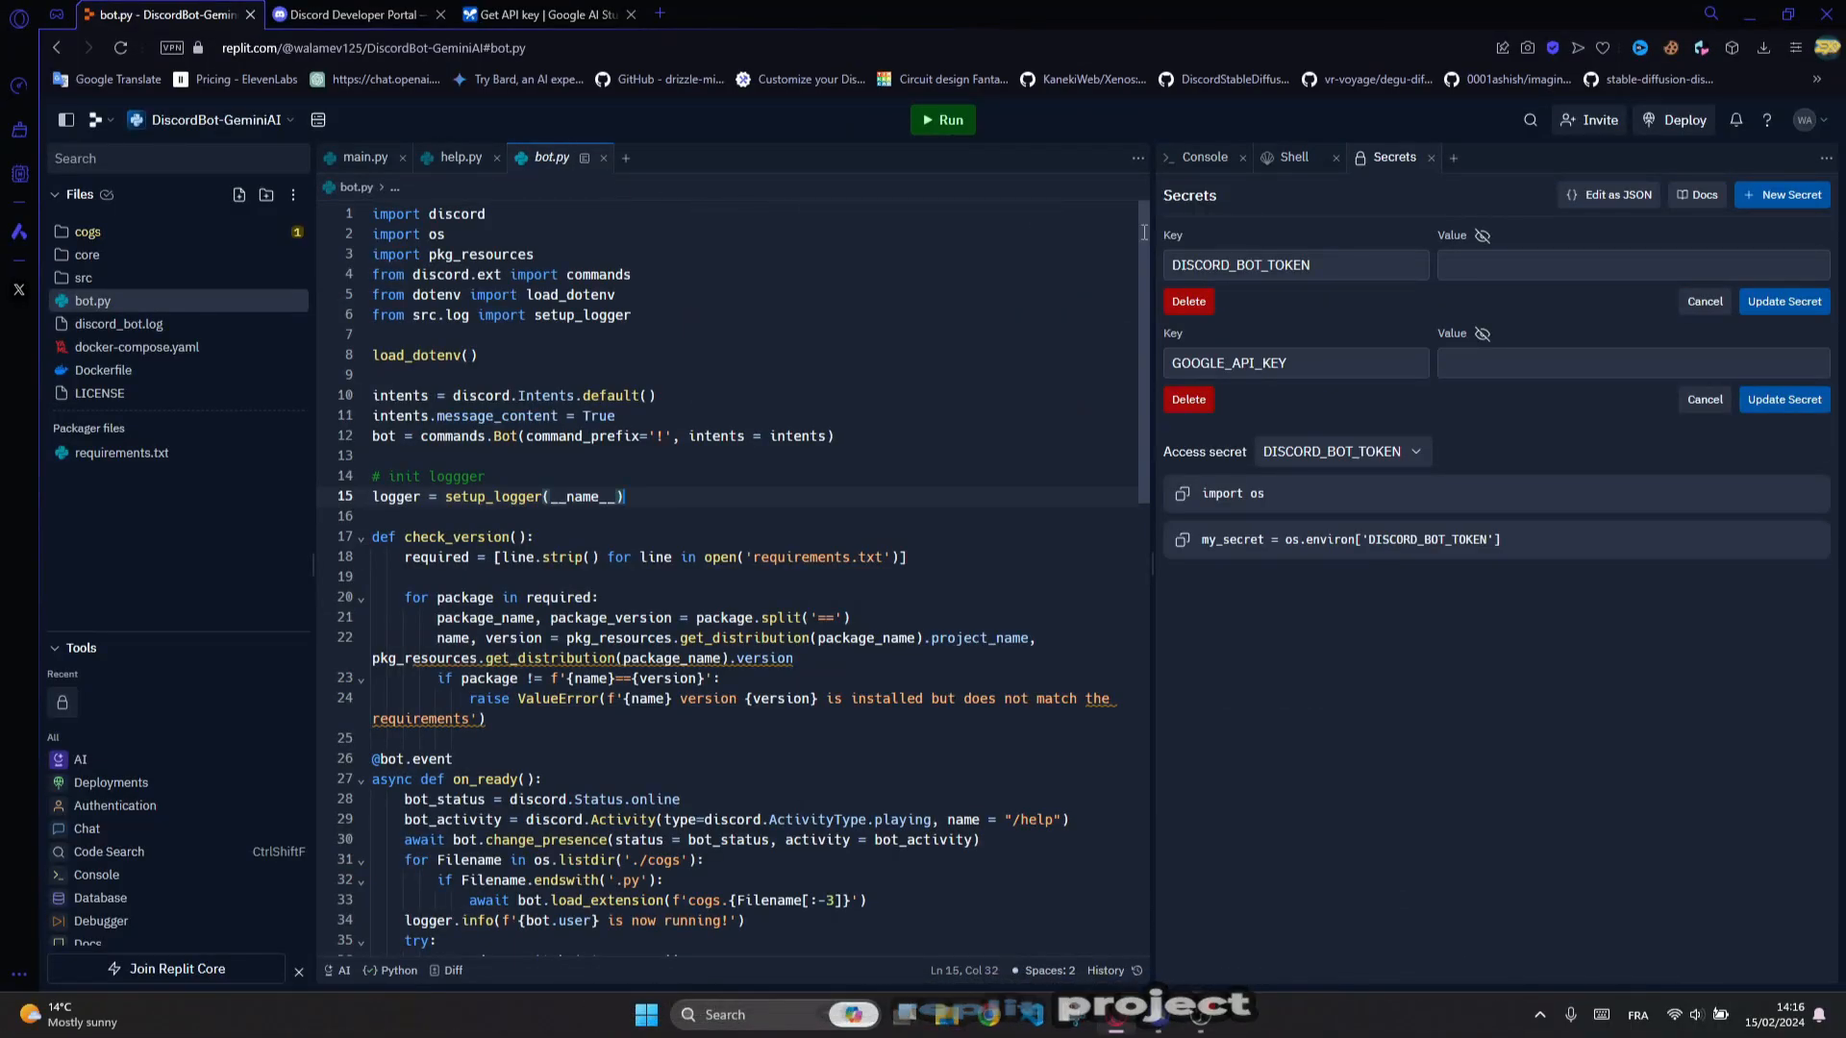
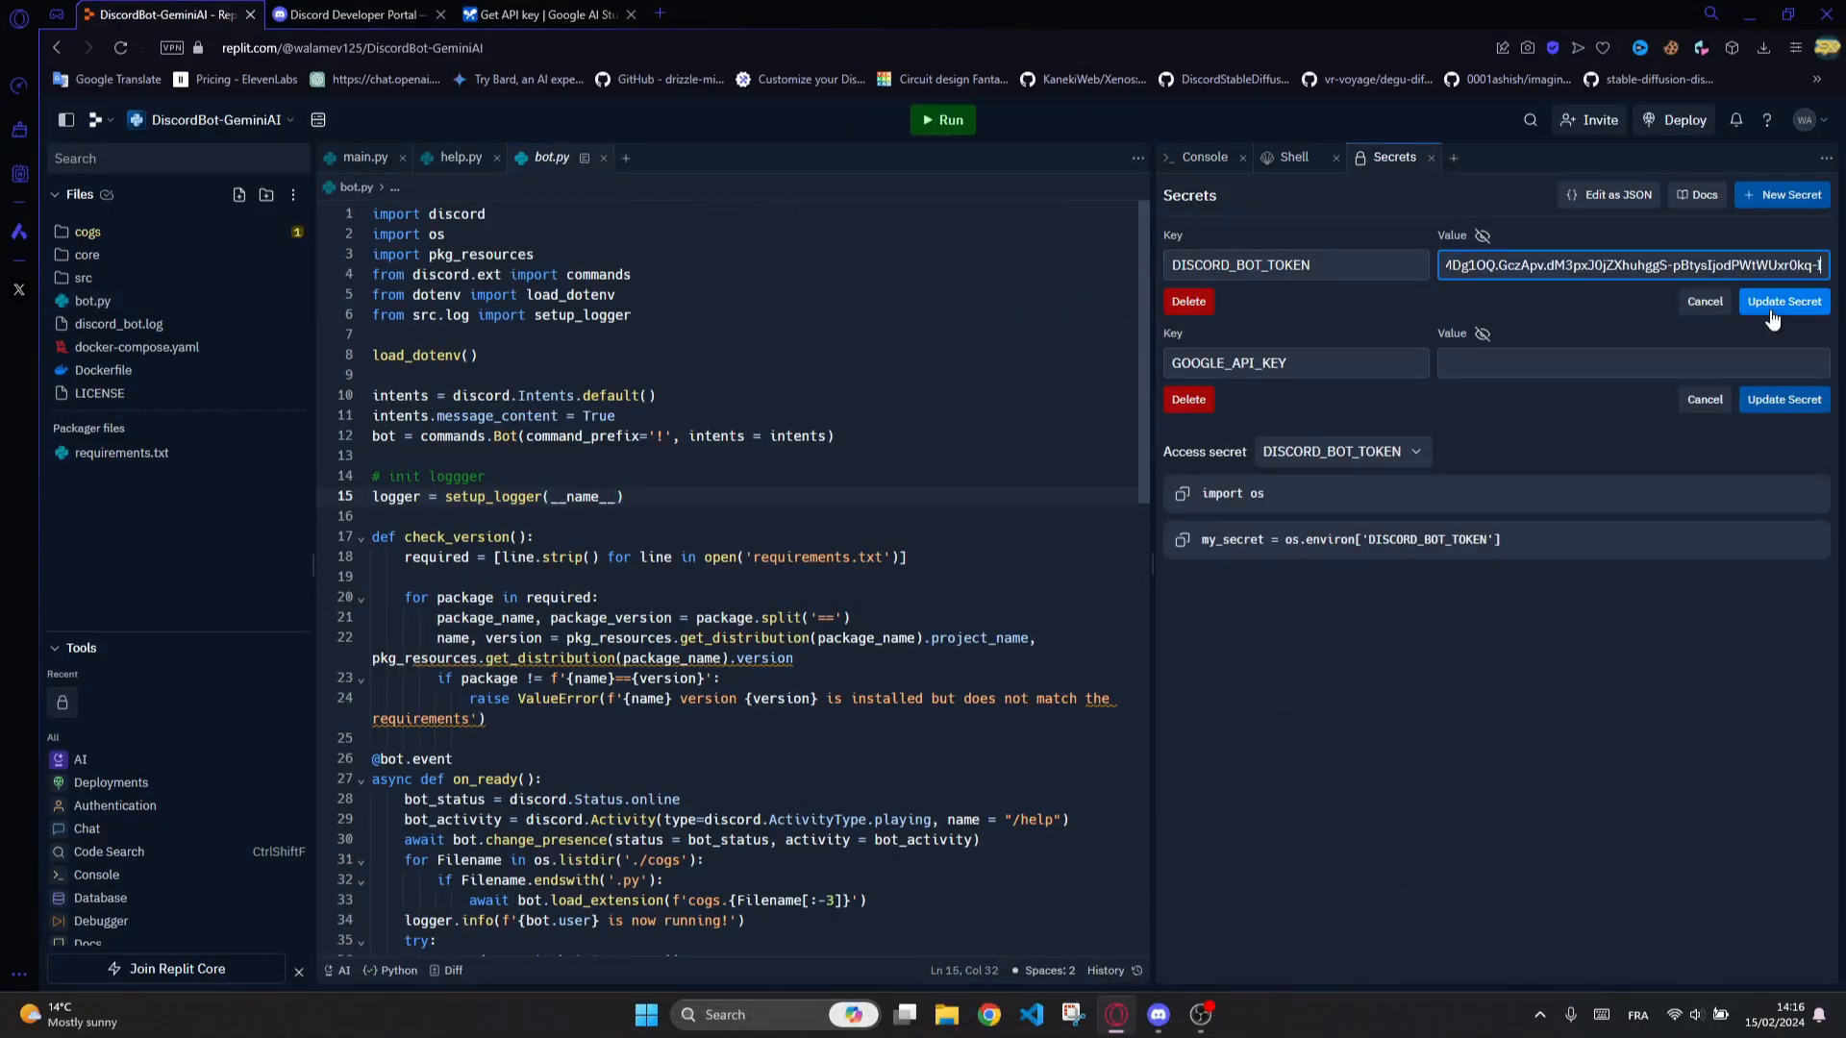
click(1784, 301)
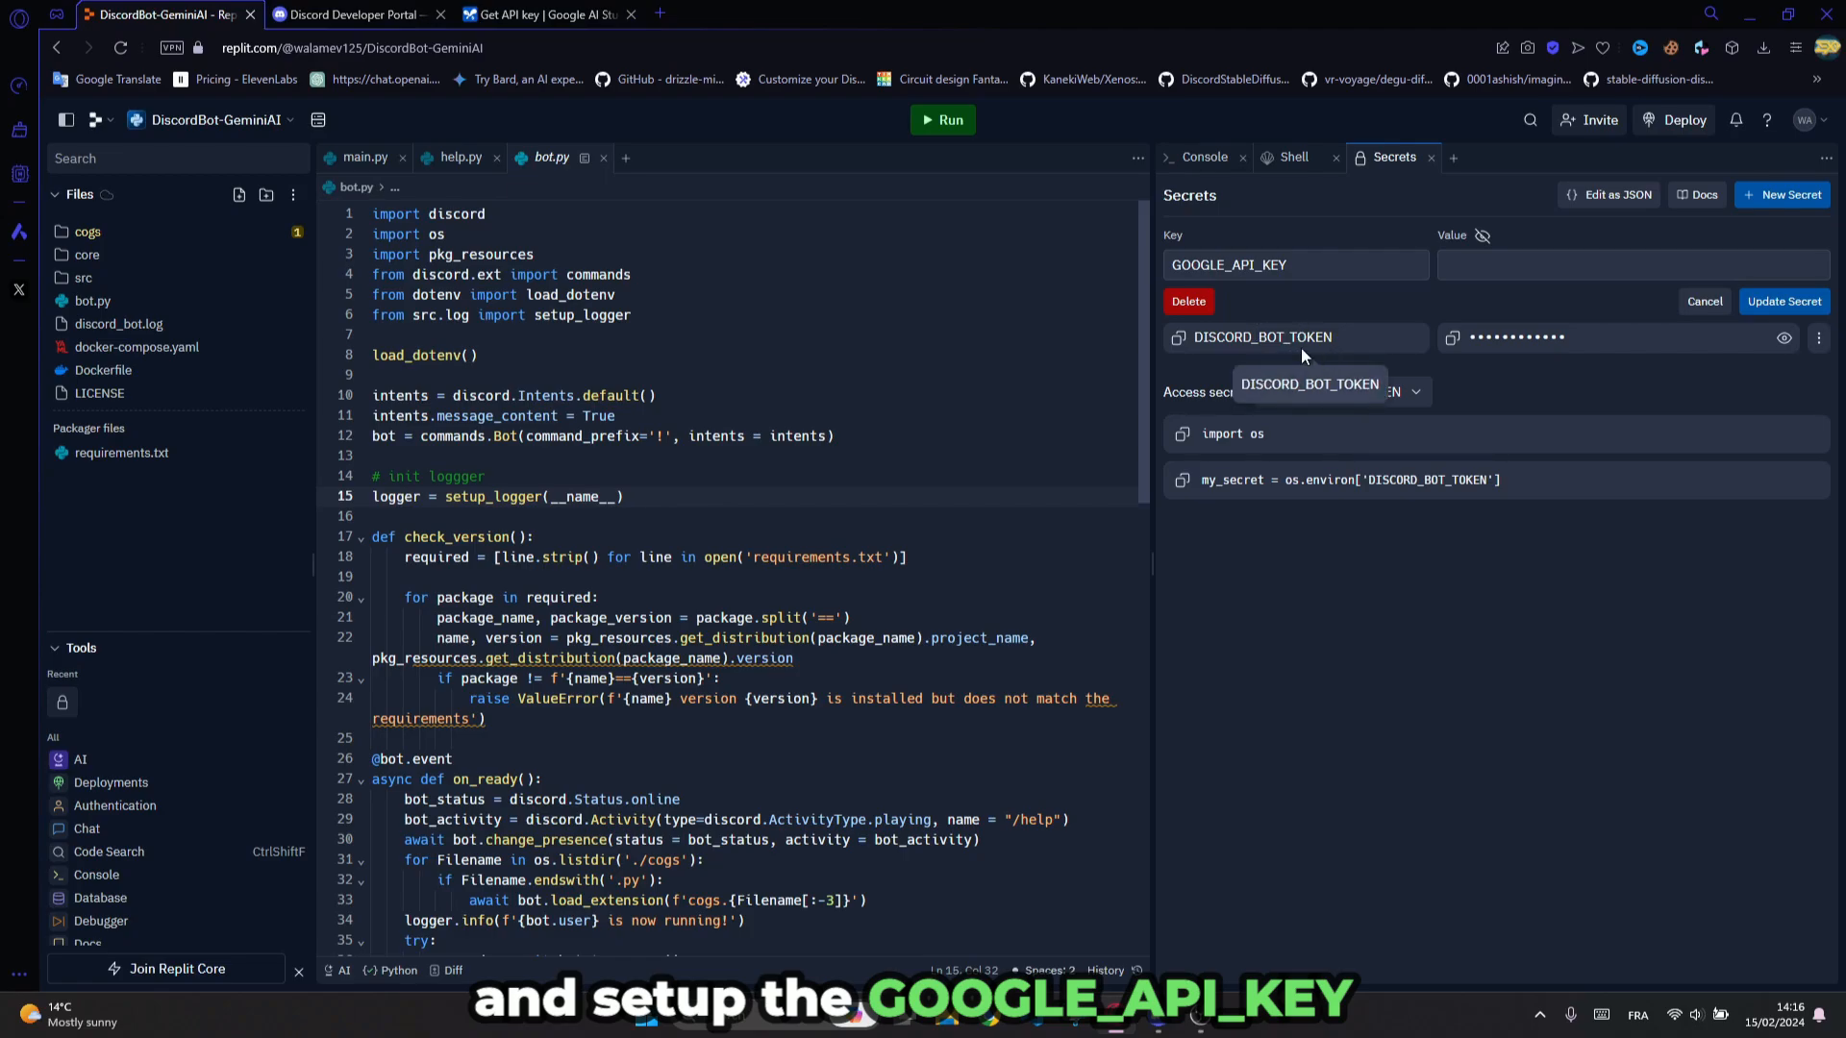
click(544, 14)
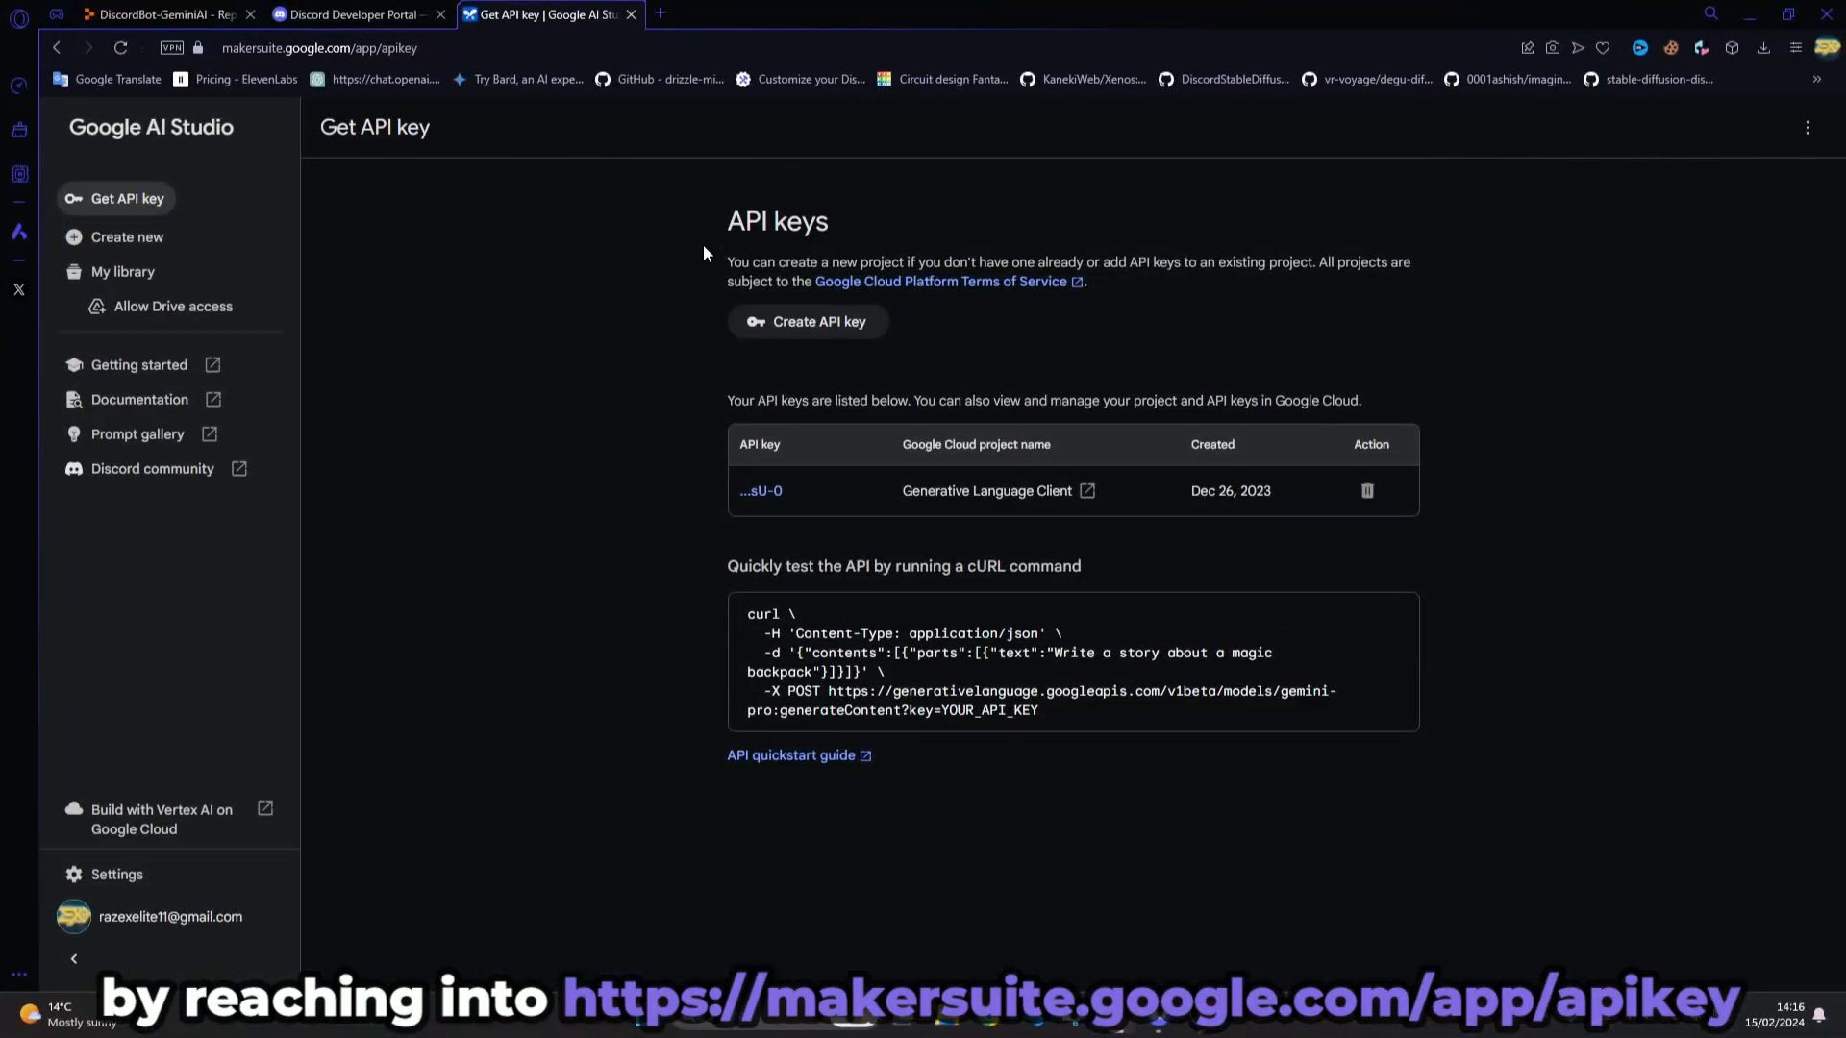
Create an API key in the existing Google project and copy it for GOOGLE_API_KEY.
click(809, 321)
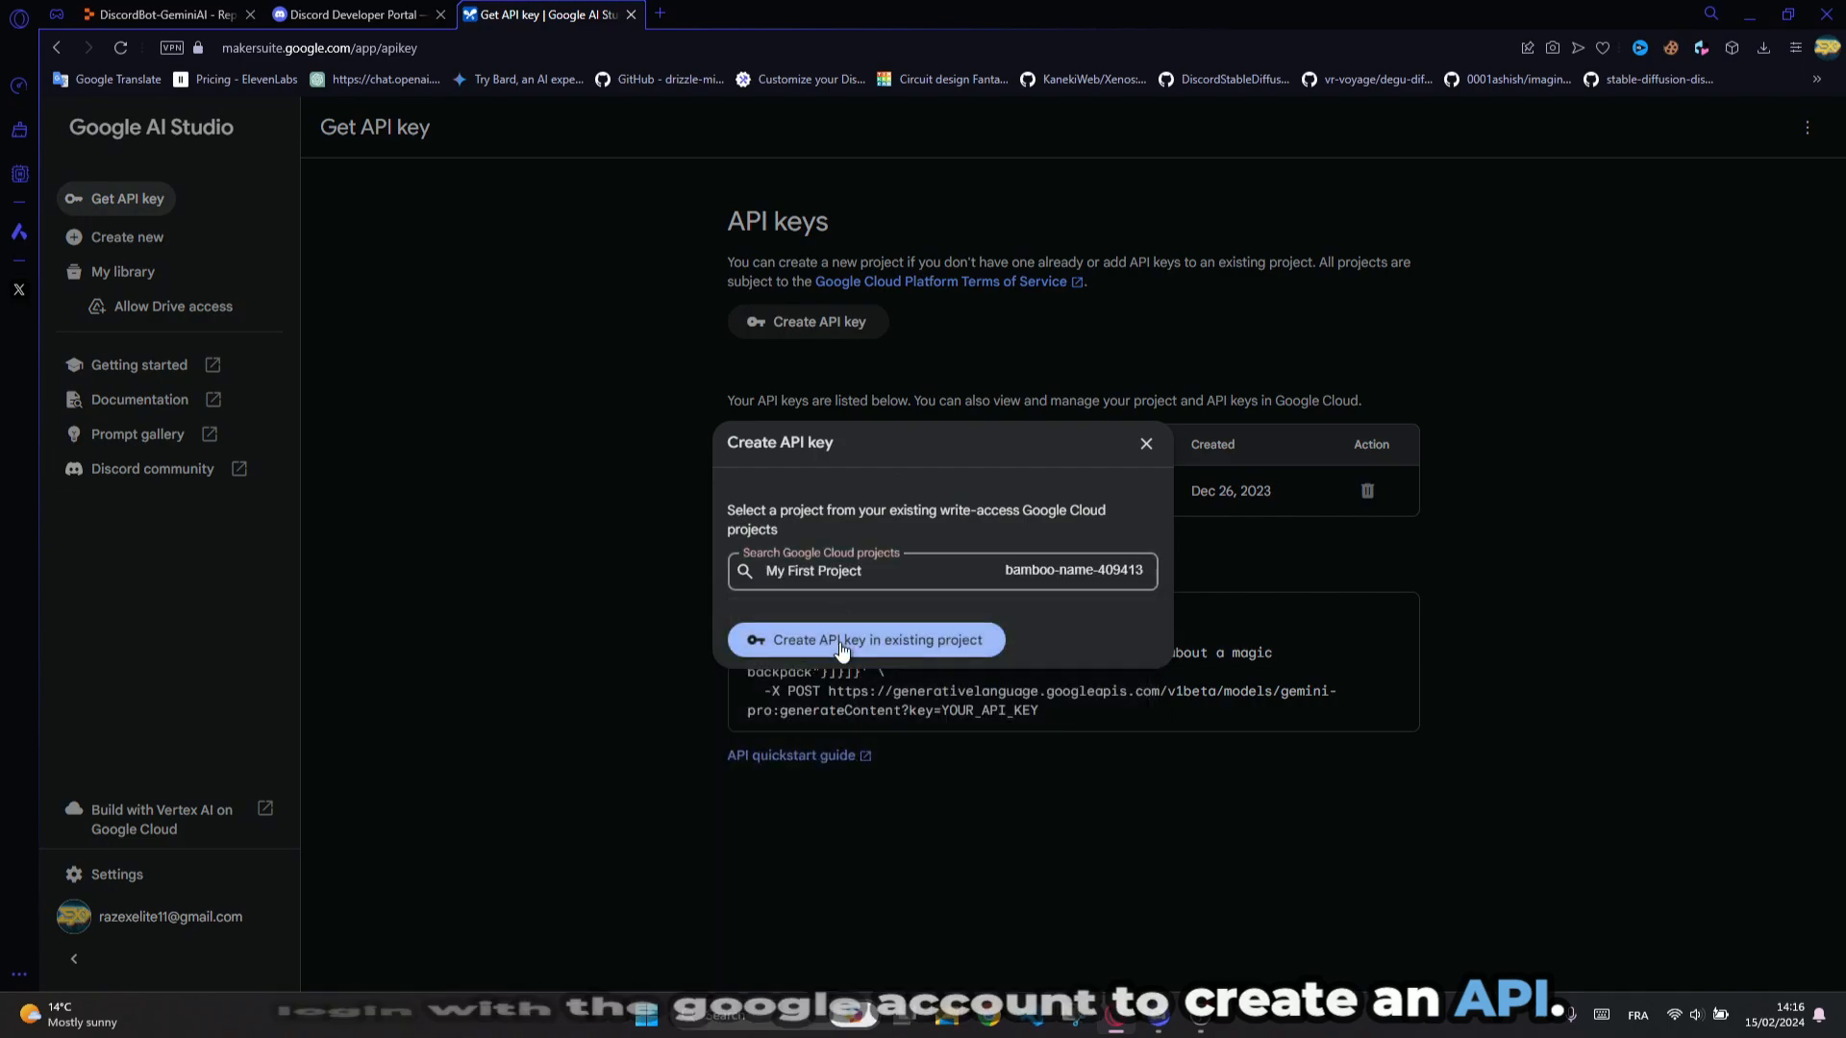
click(863, 638)
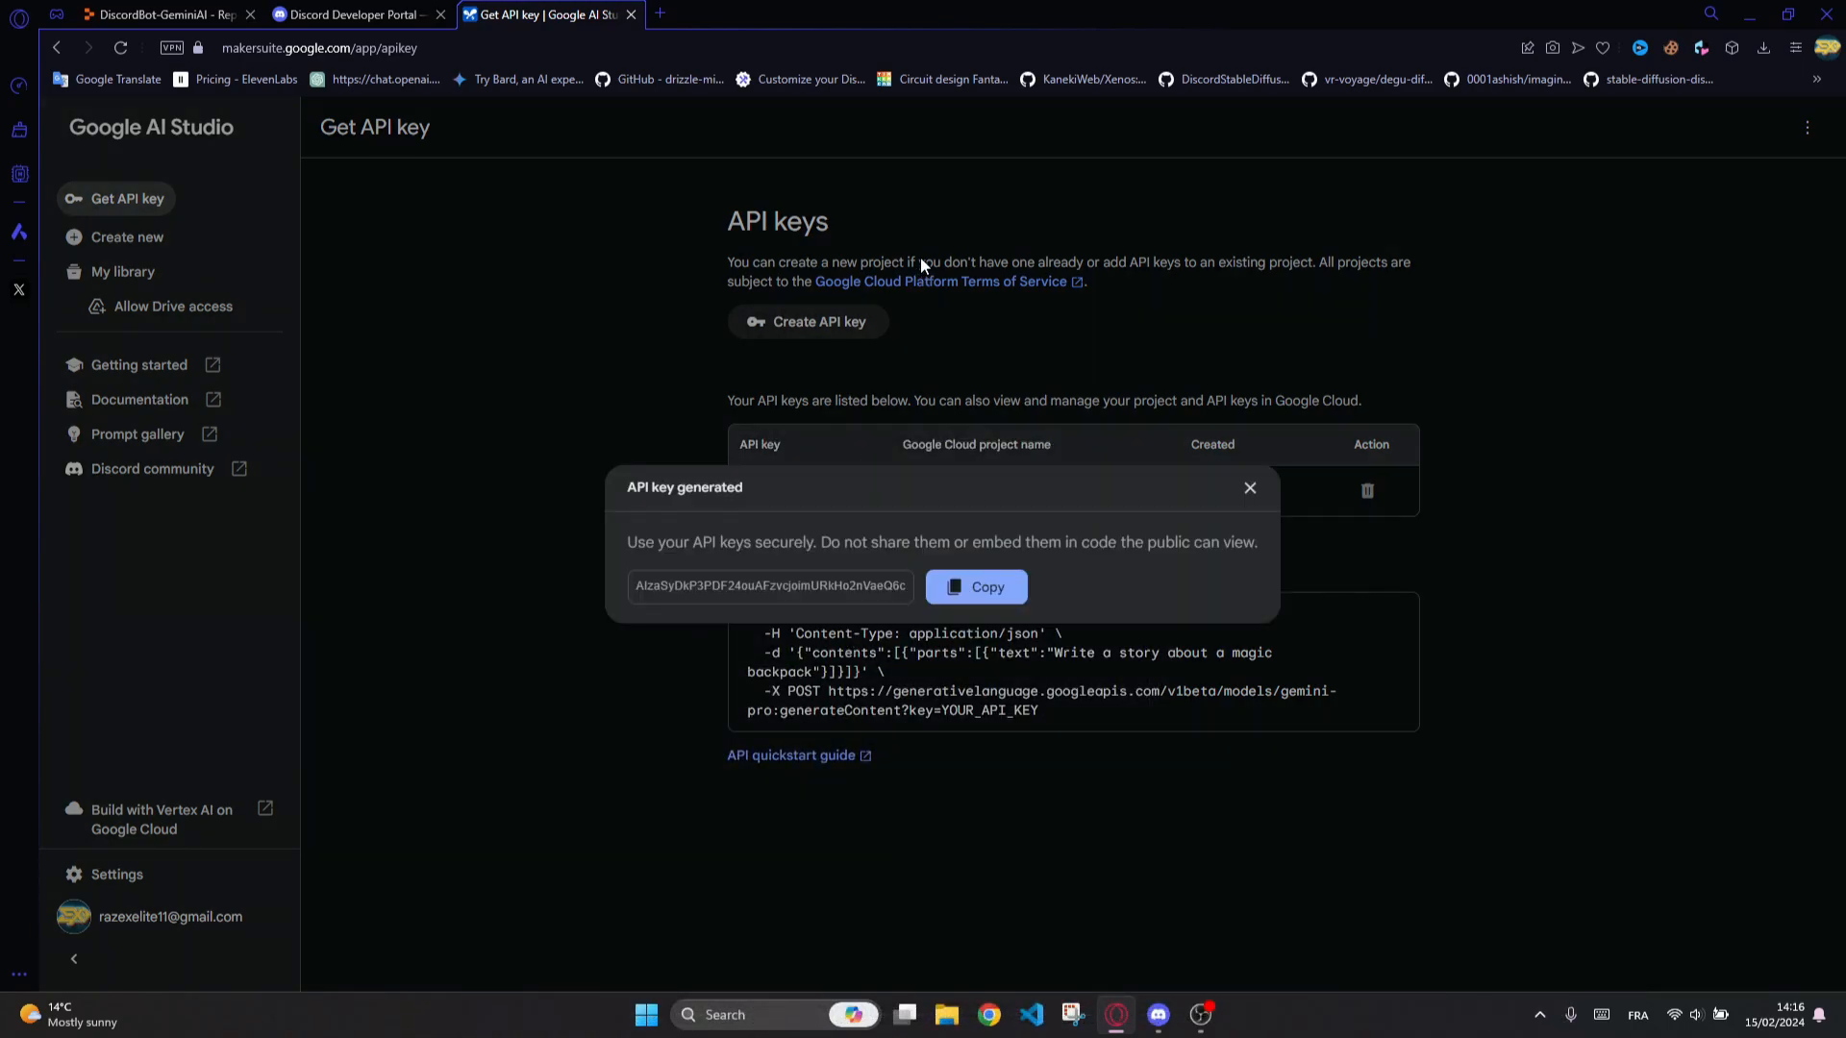
click(165, 13)
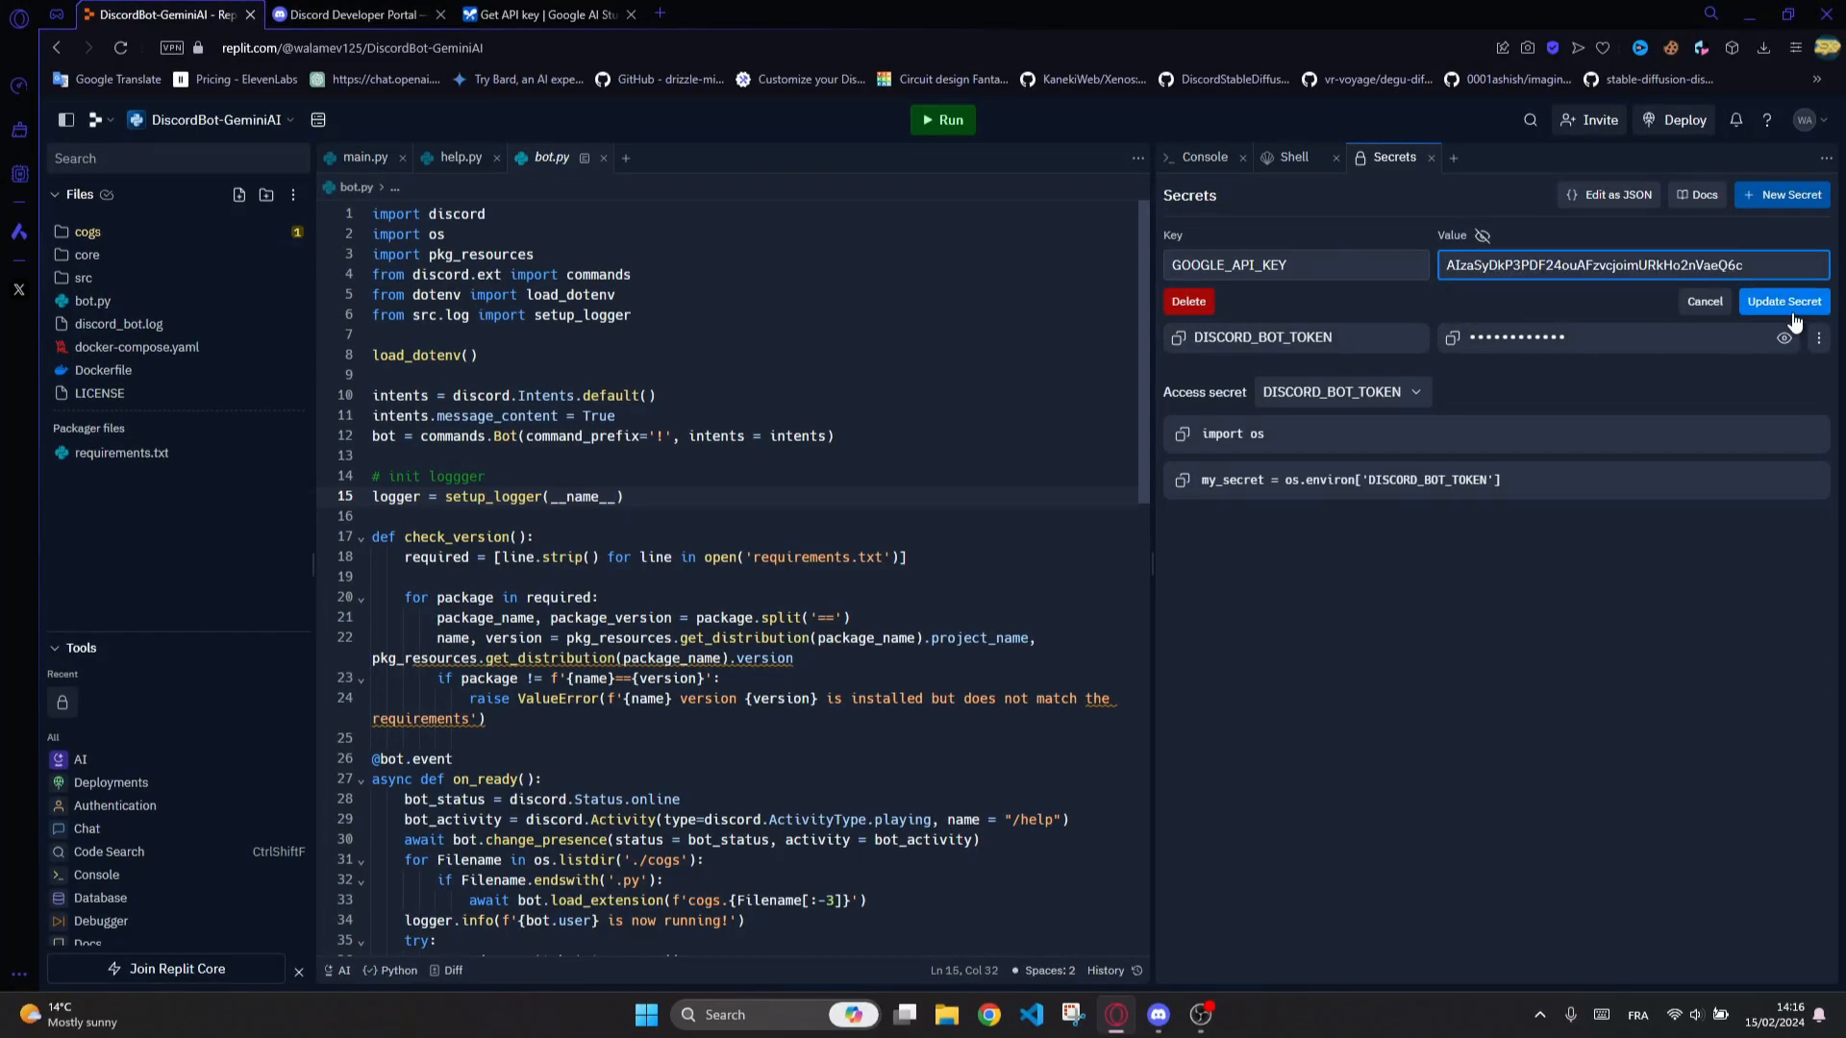
Save the GOOGLE_API_KEY secret and run the bot project from Replit.
click(1782, 301)
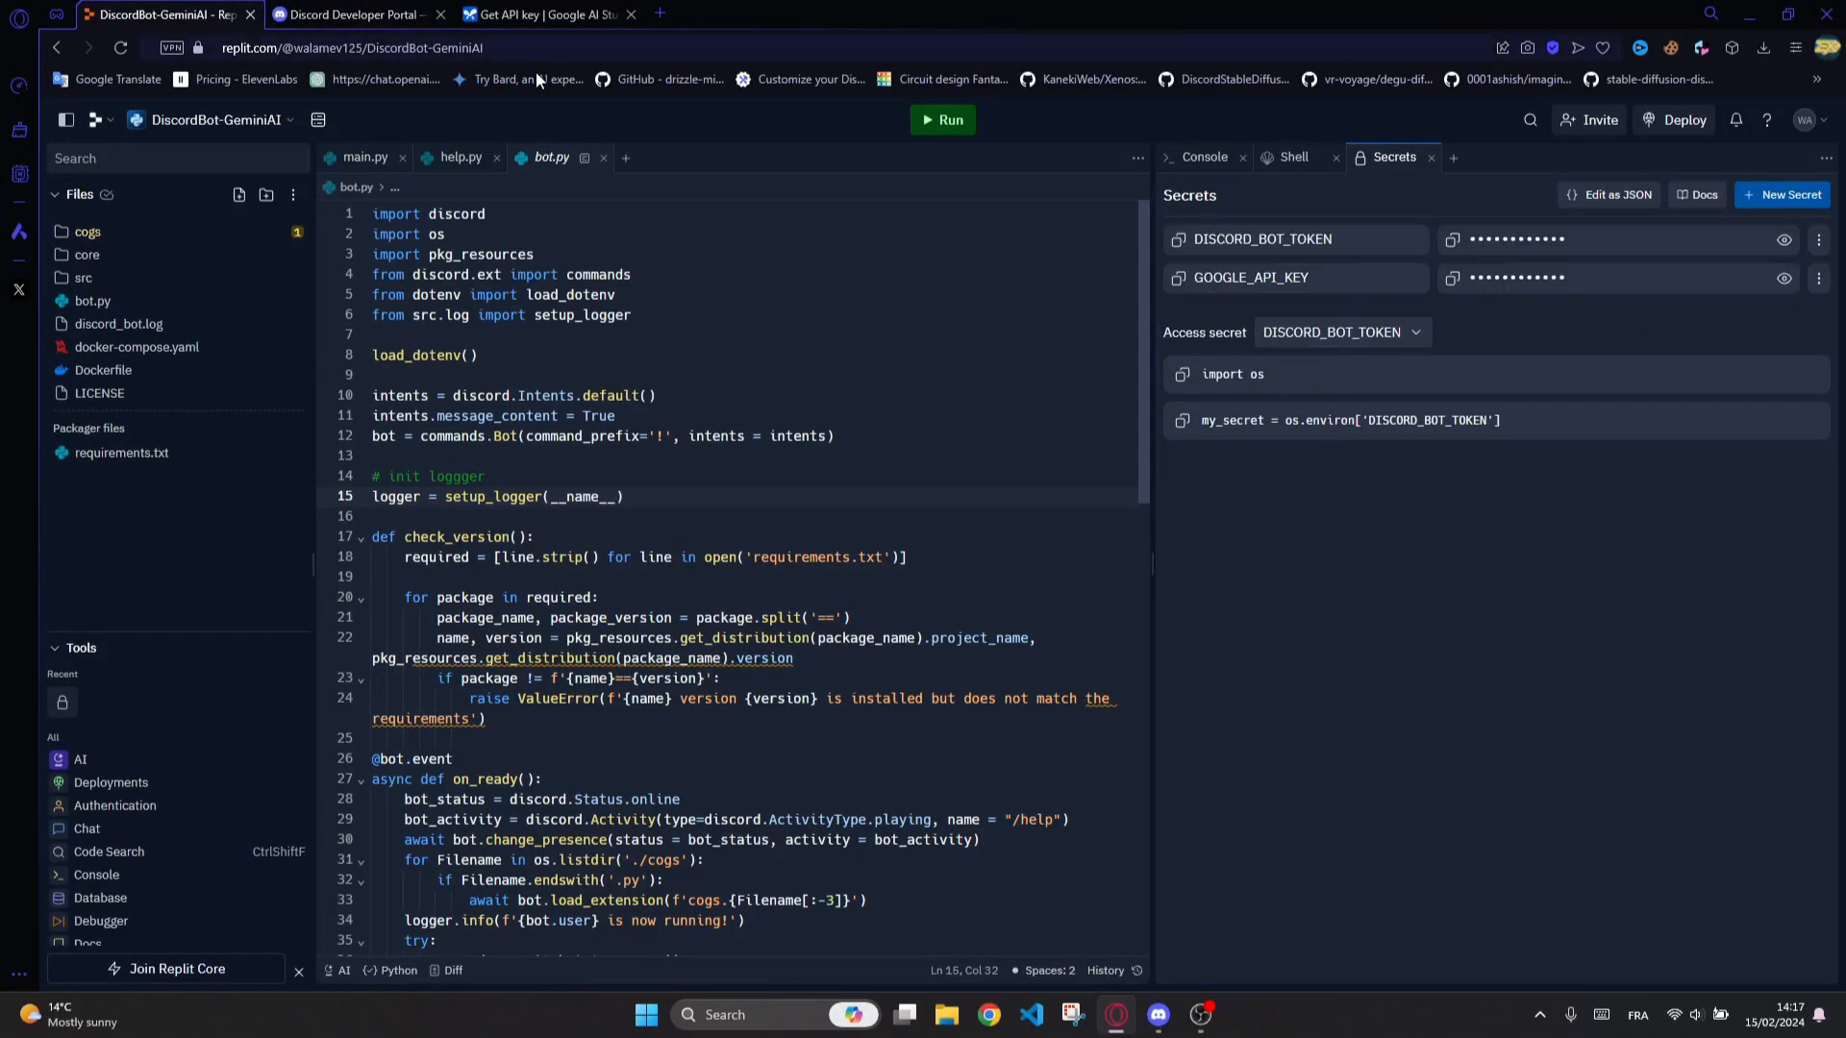
click(942, 119)
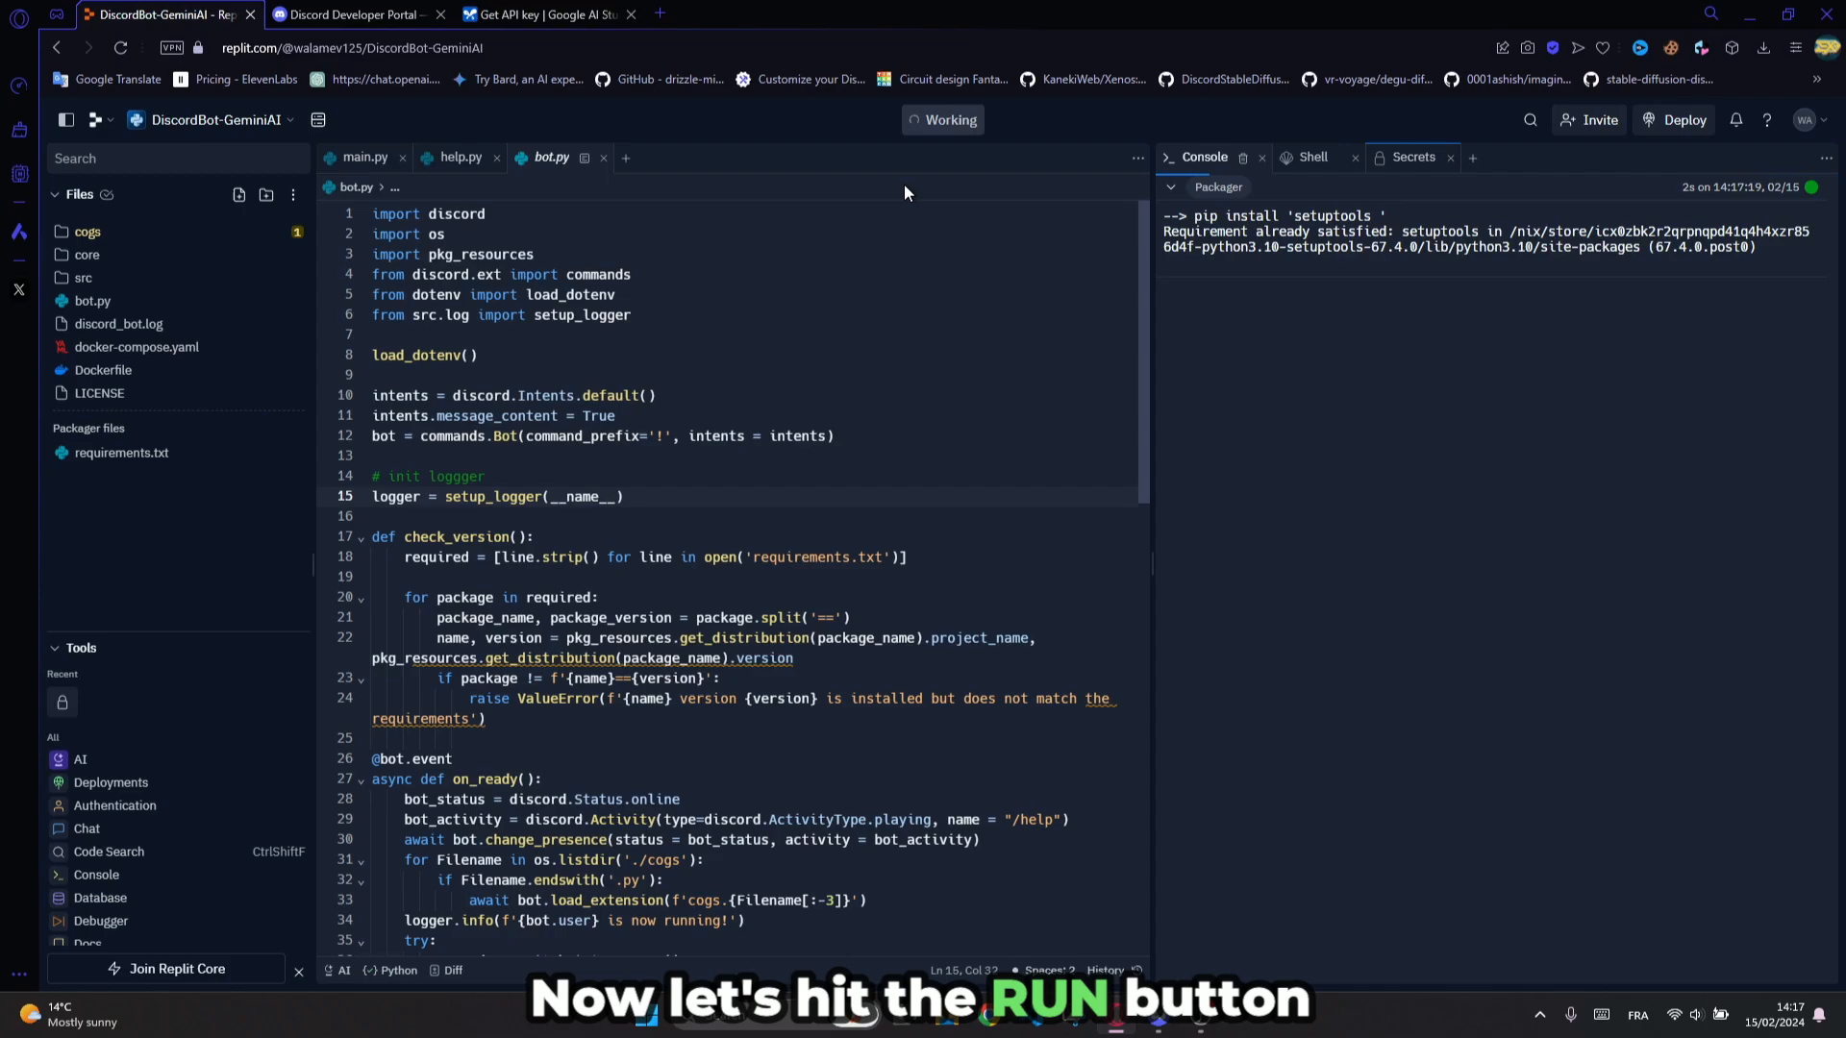
click(940, 119)
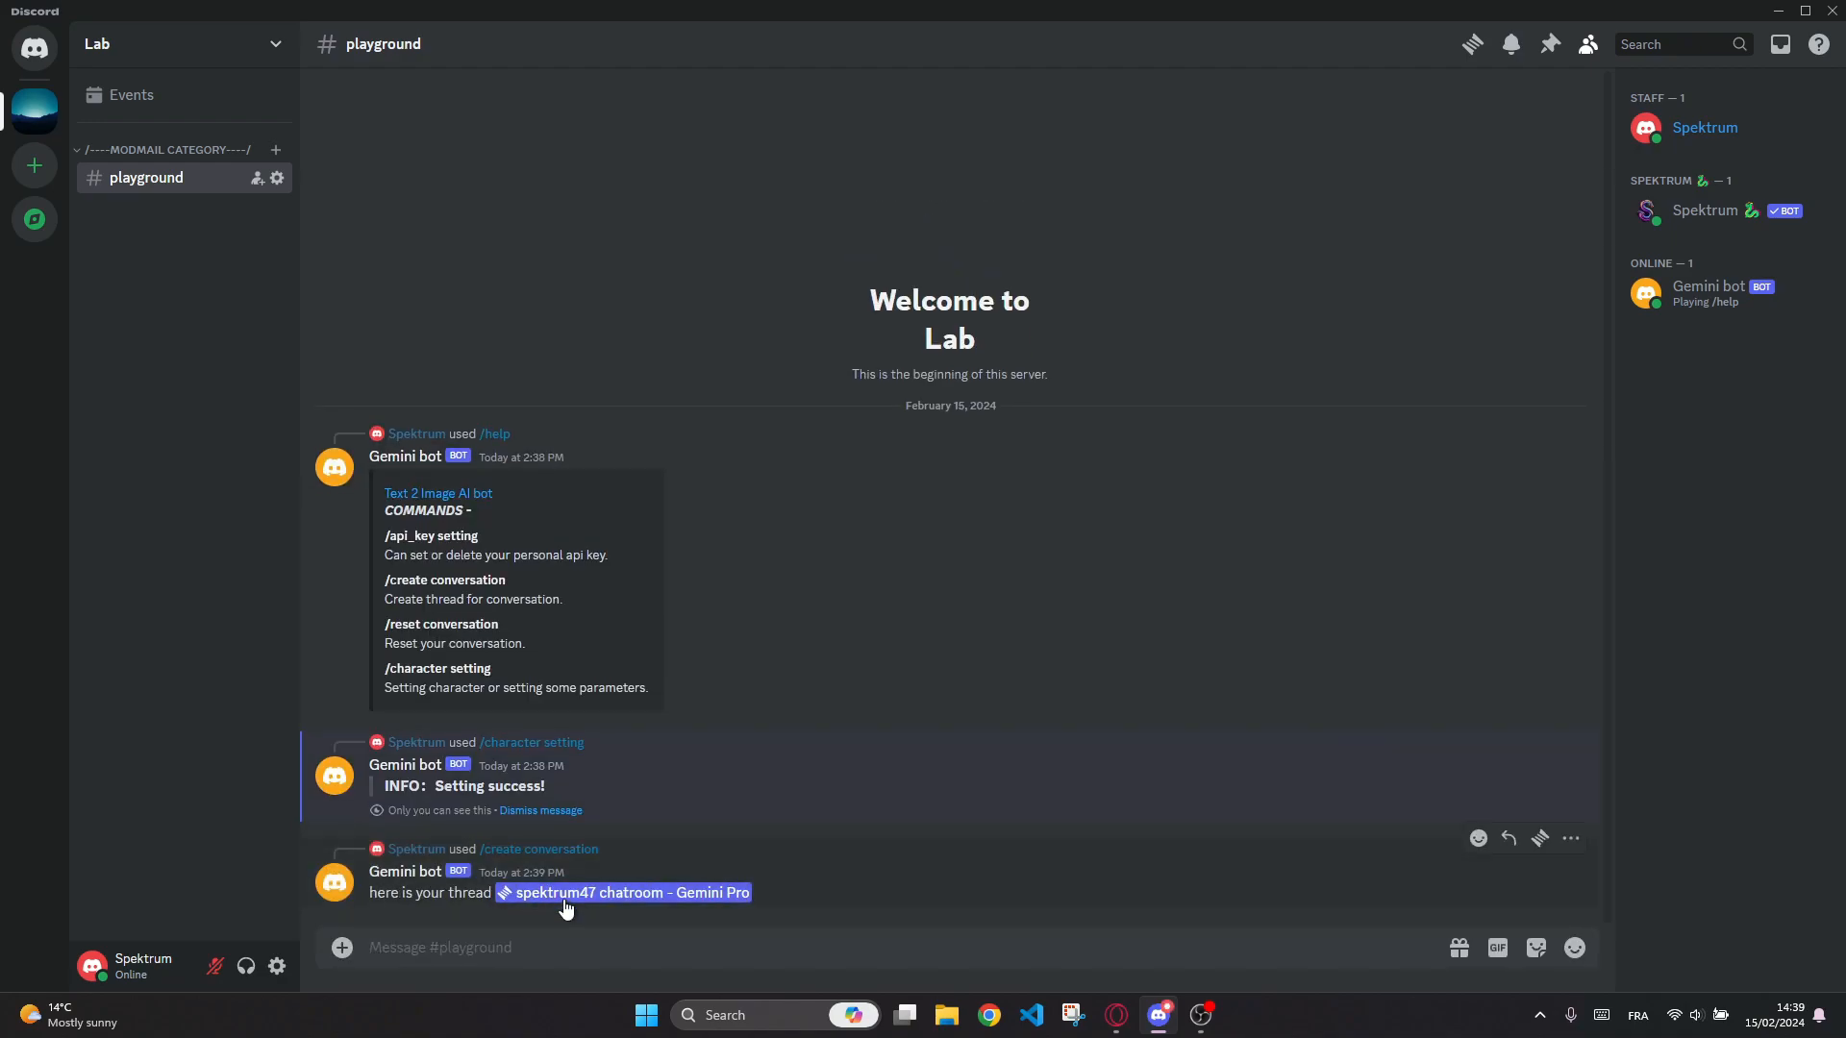
In the Gemini Pro thread, ask the bot '5+5 = ? :D' and then '+8+5'.
click(627, 892)
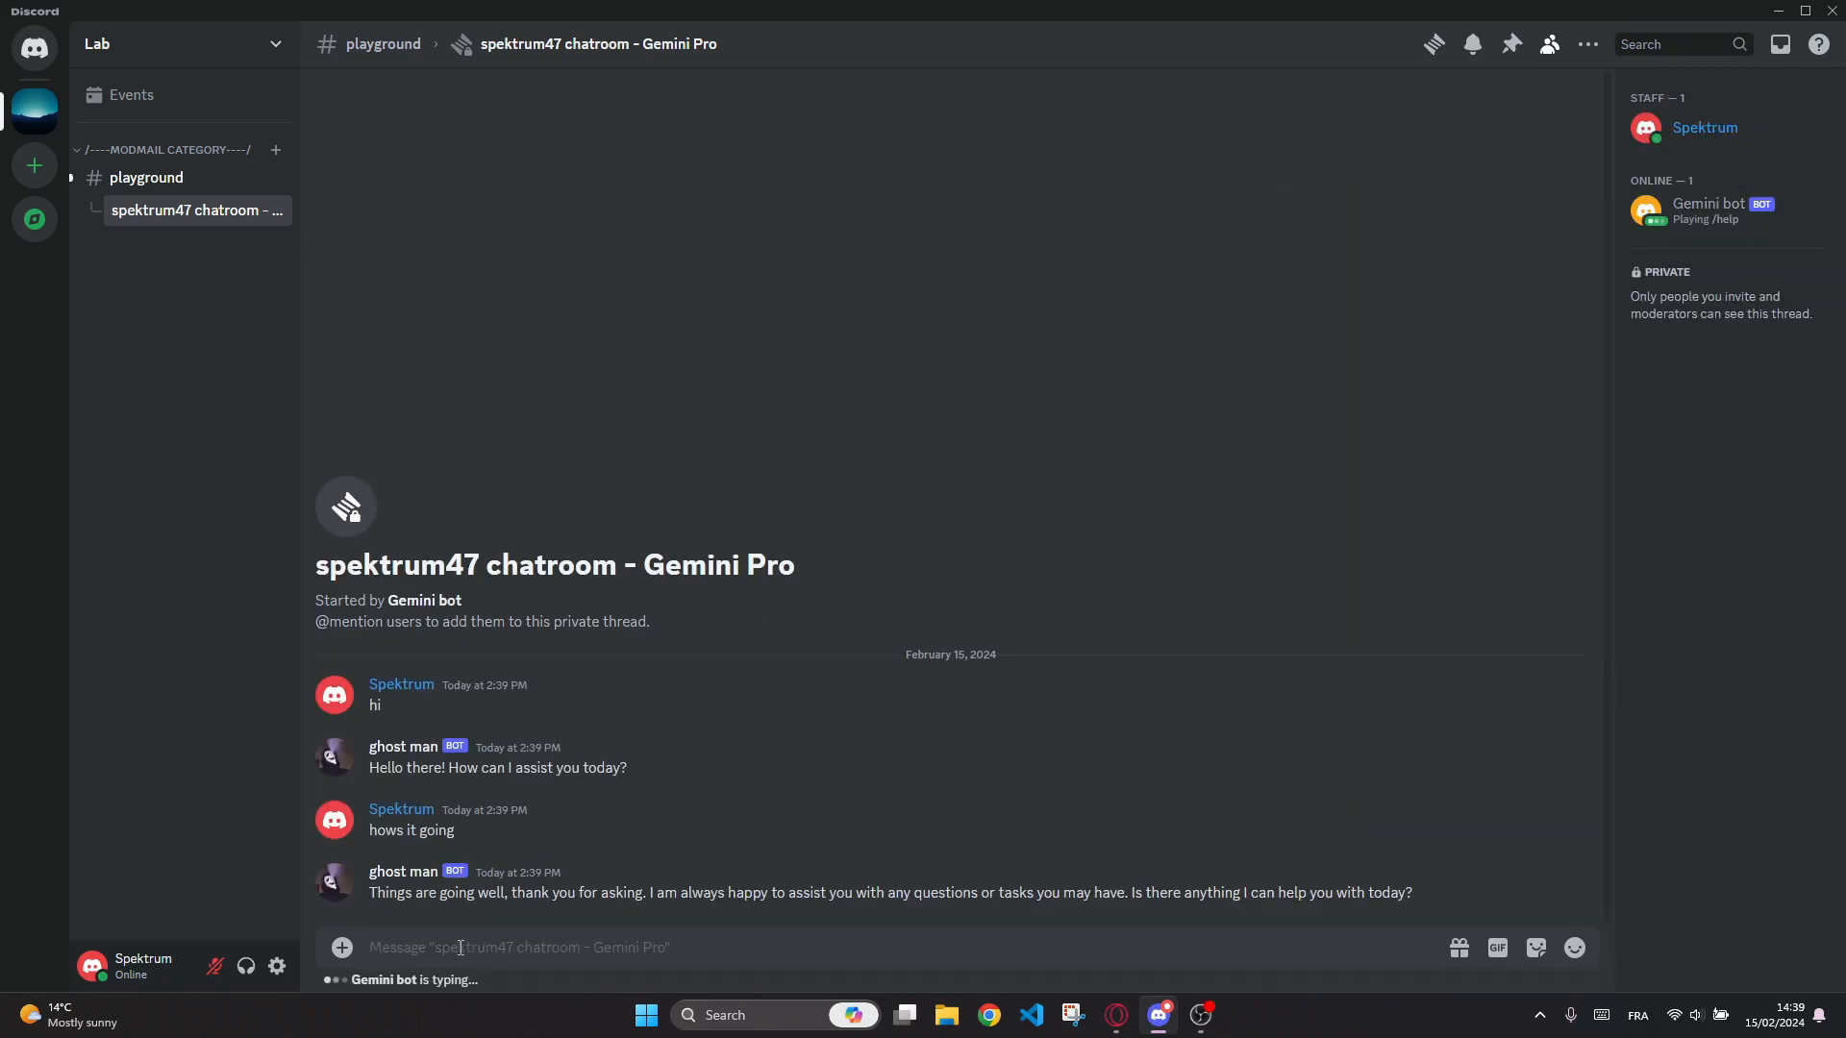
text(5+5 = ? :D)
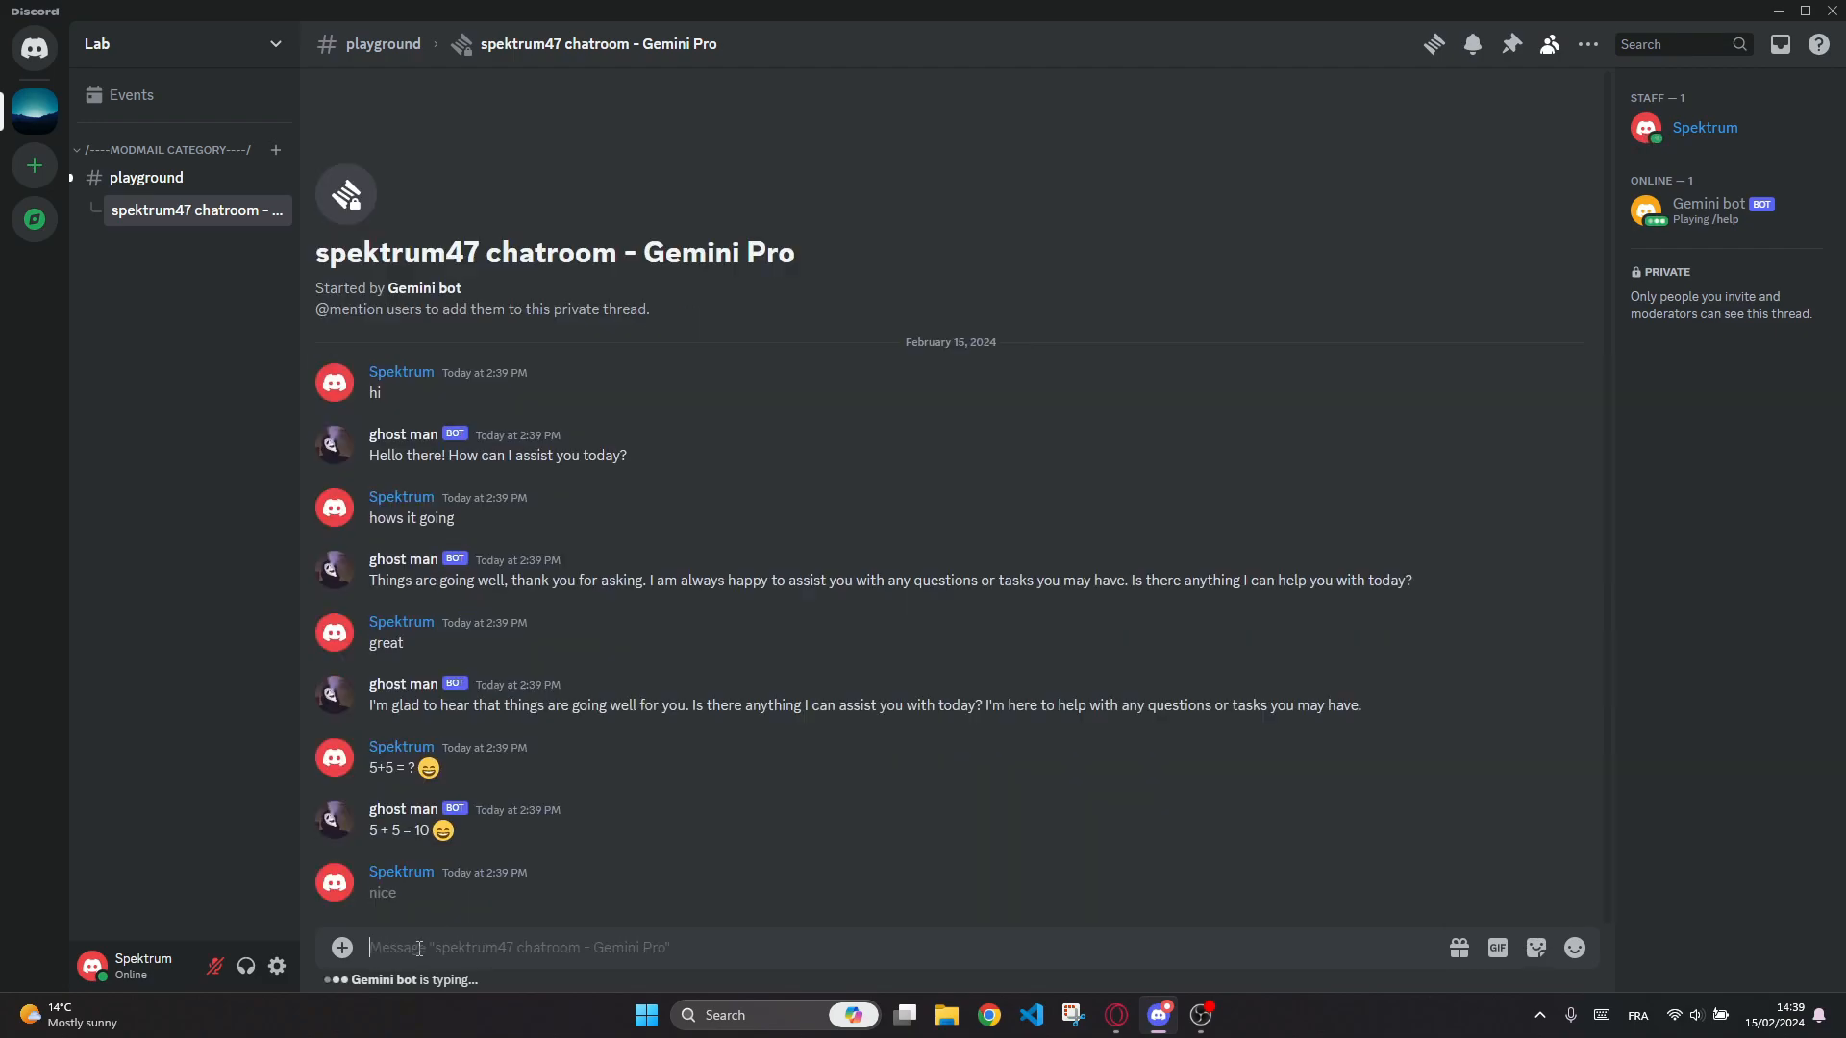
text(+8+5)
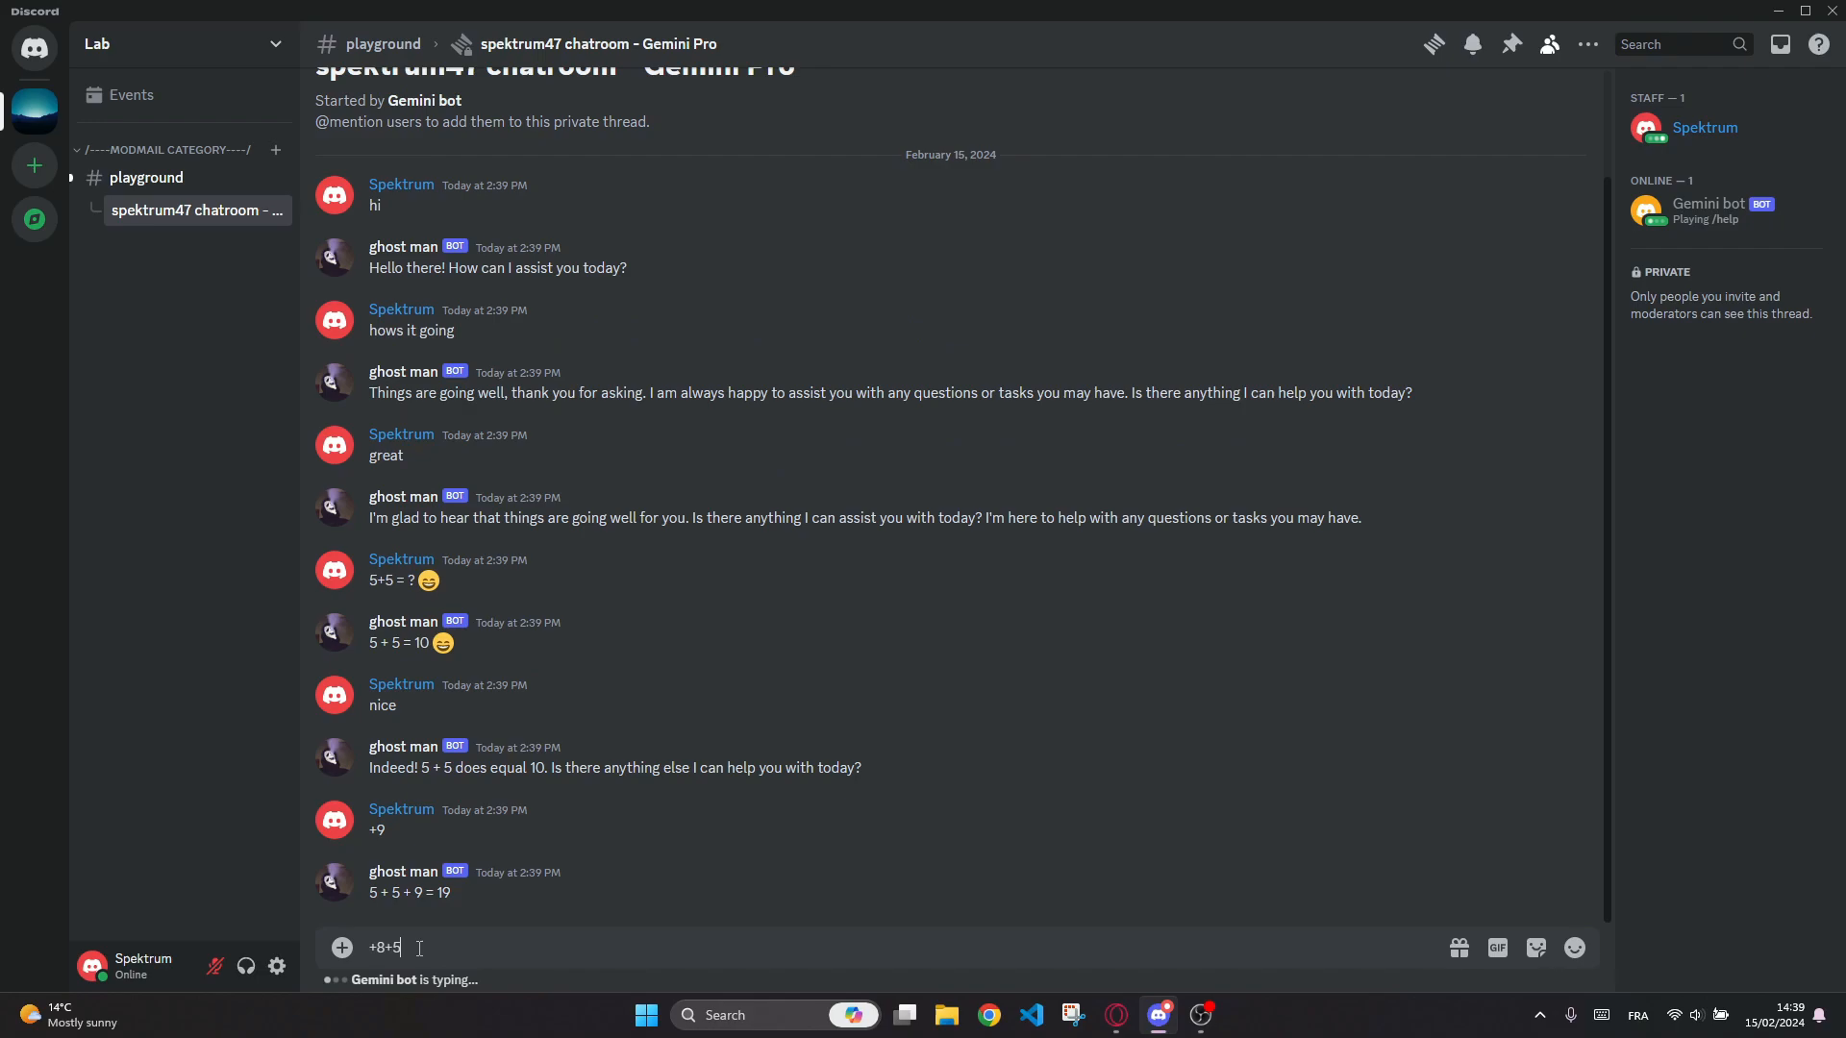
Reset the conversation with the slash command and send 'alr' to retest the bot.
text(/)
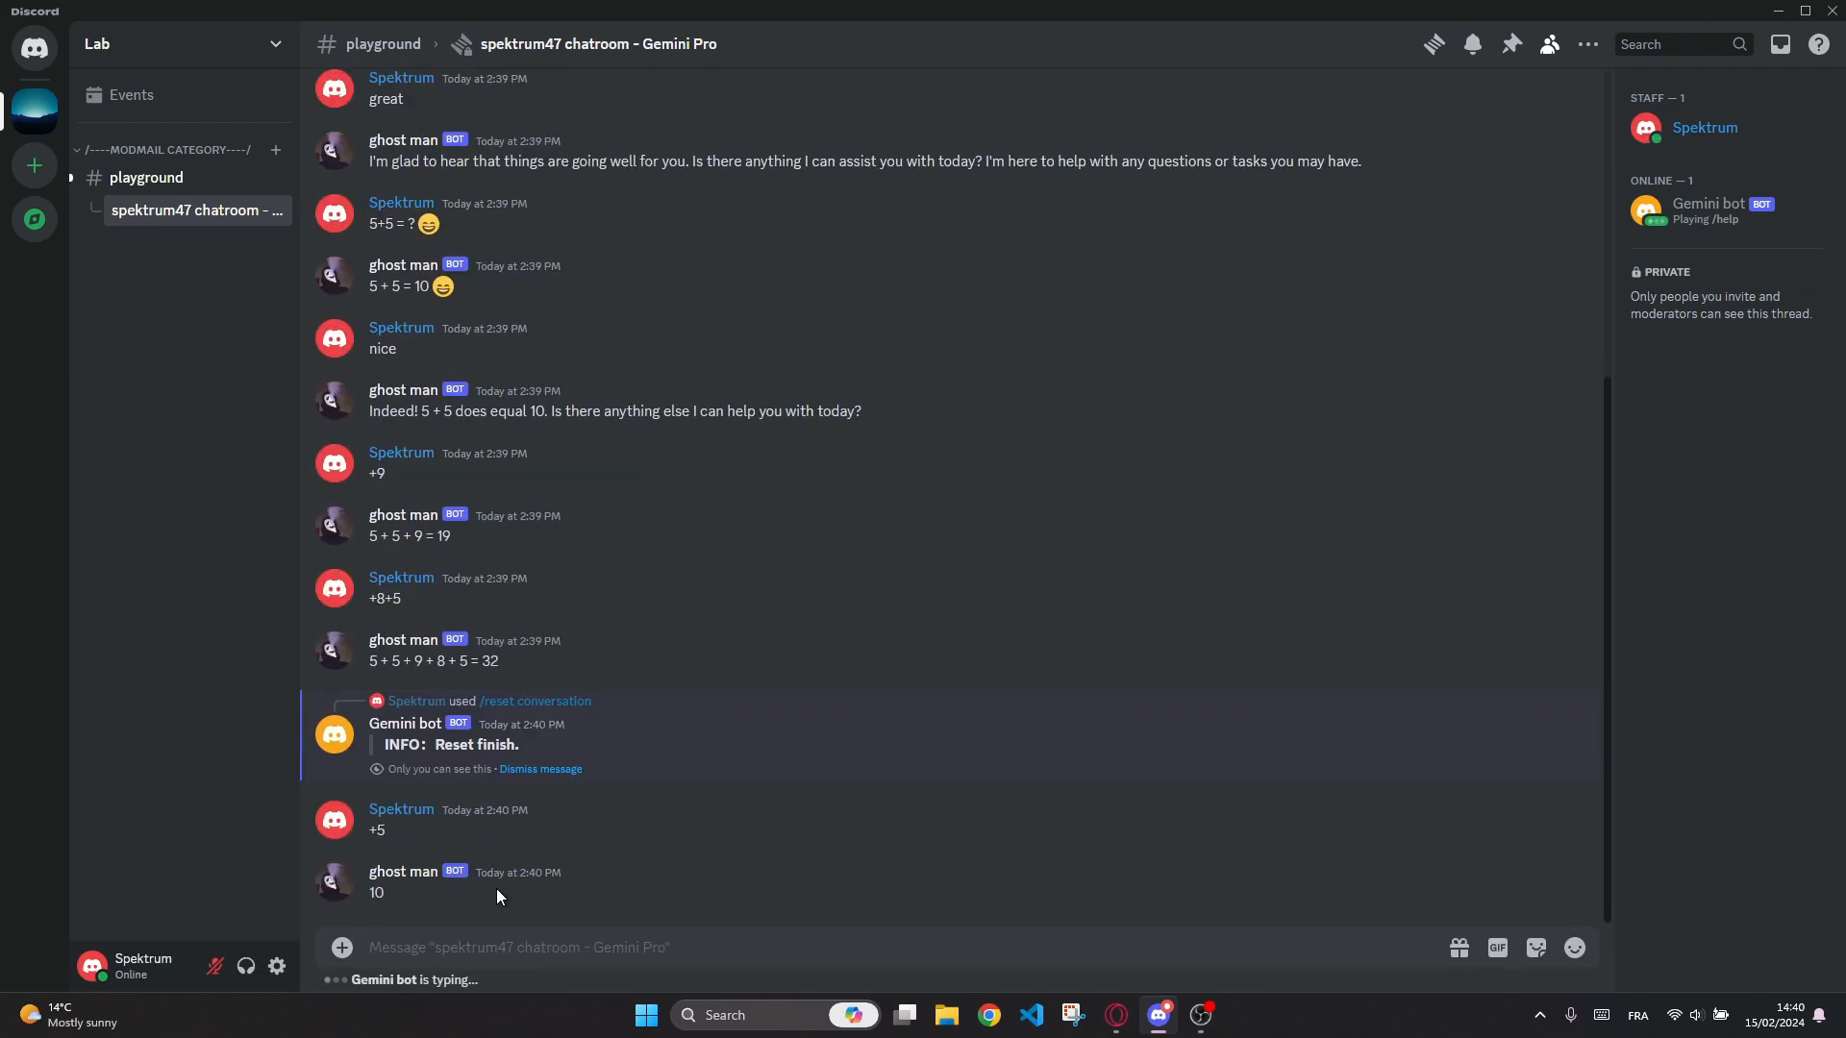
text(alr)
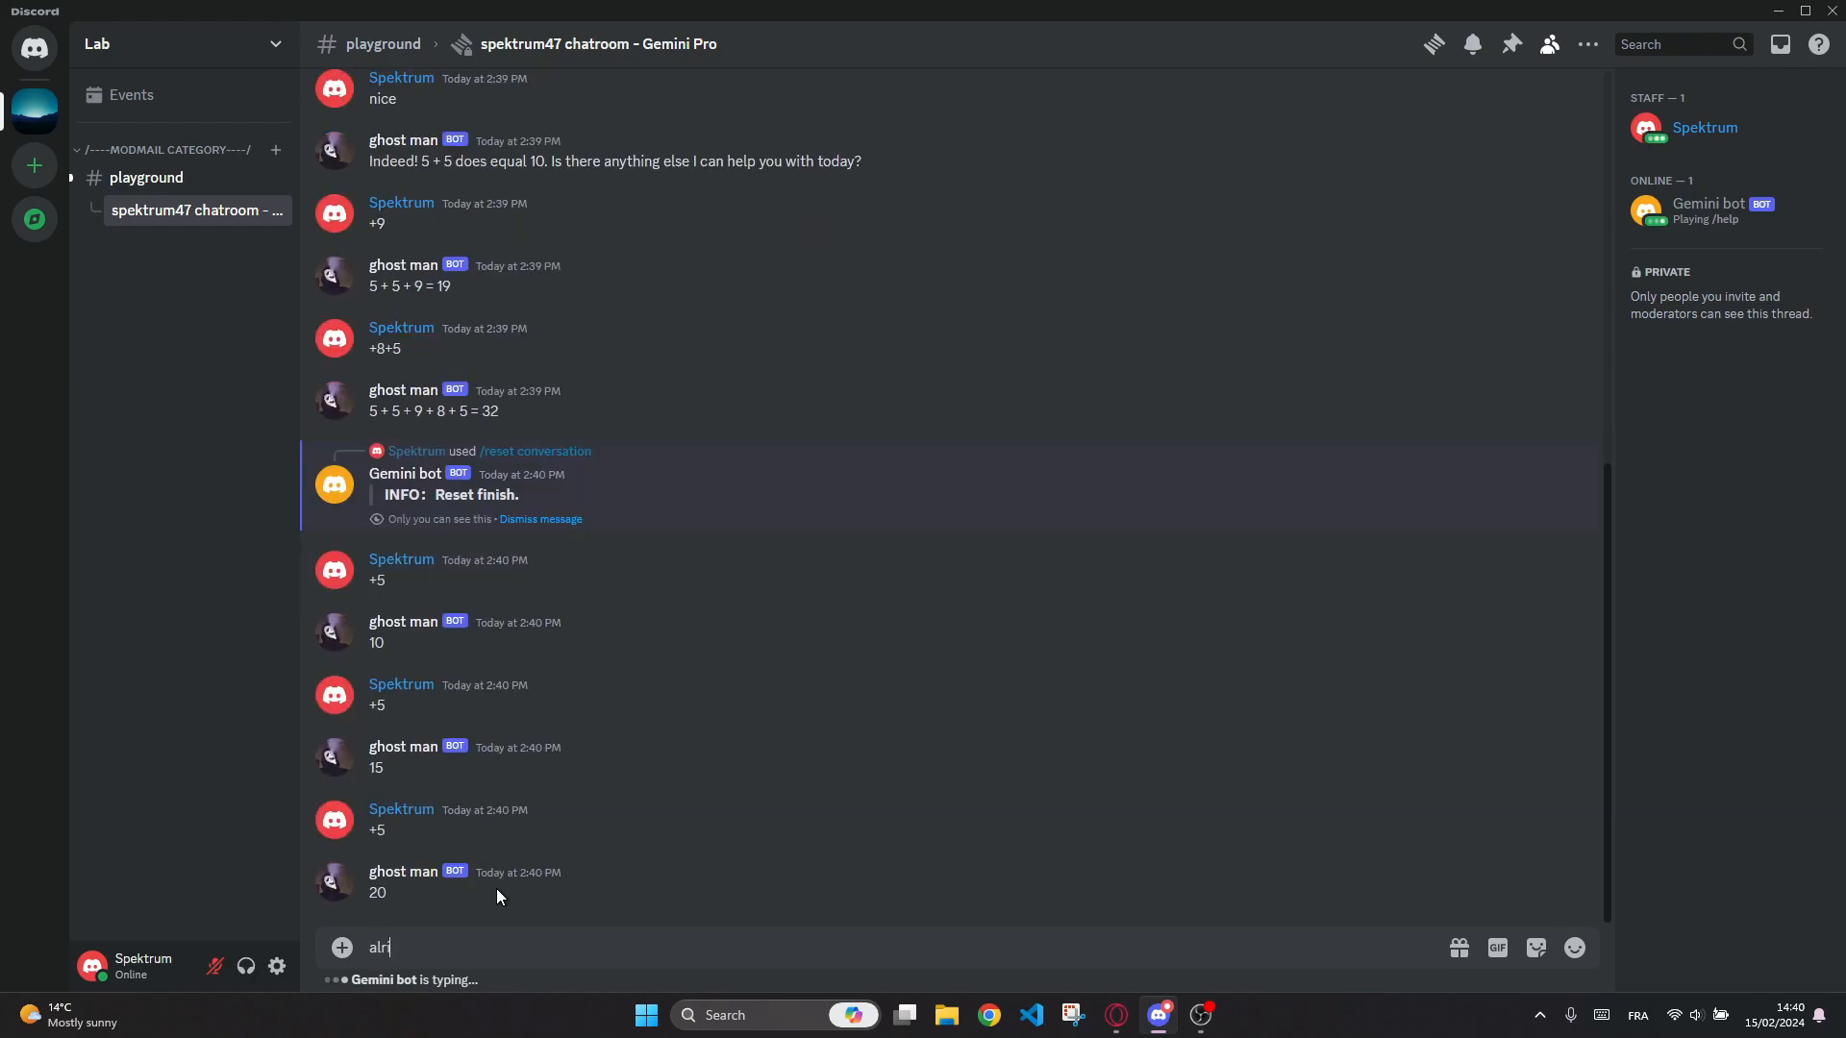
key(enter)
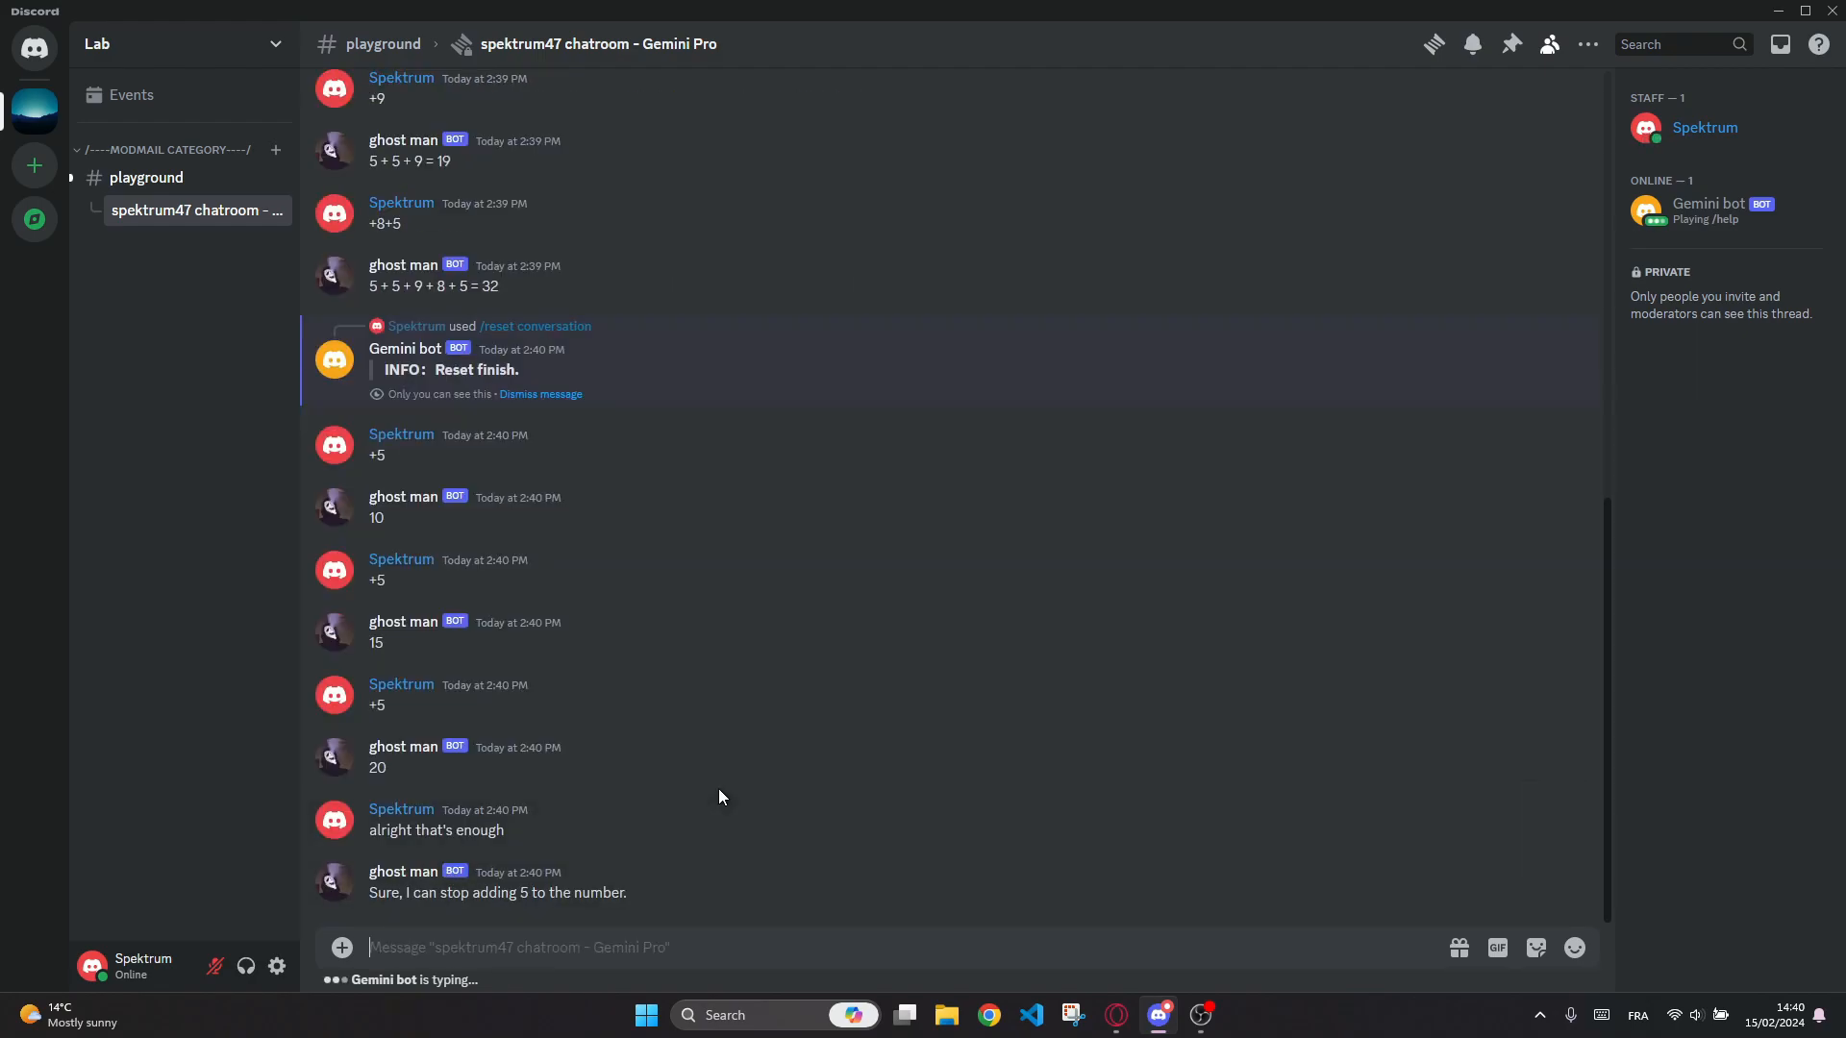